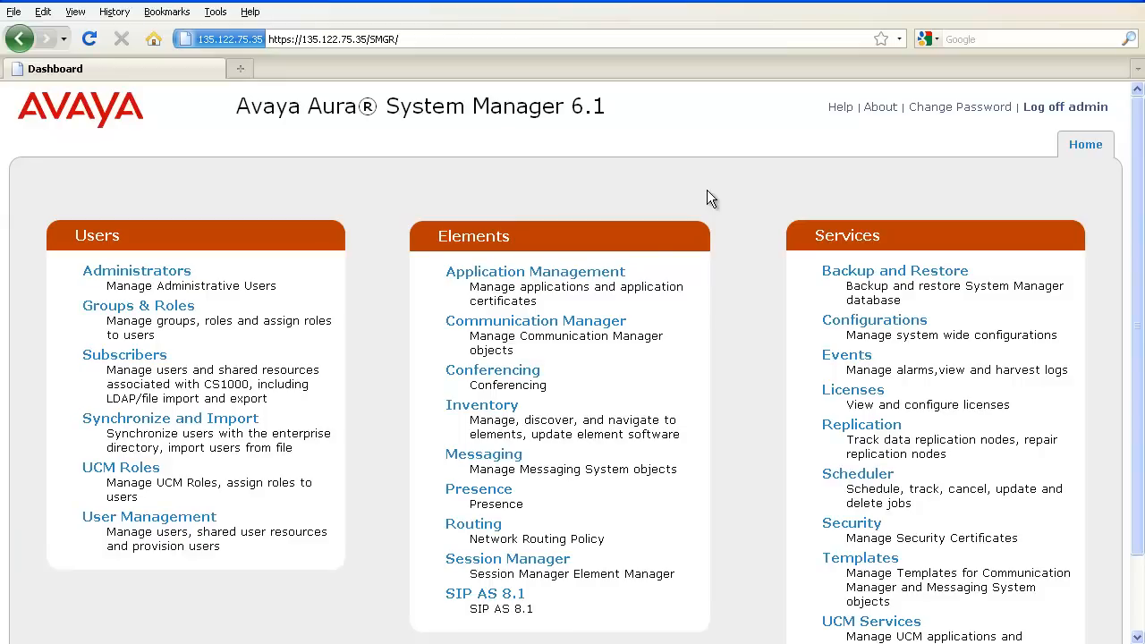
{"action": "mouse_move", "coordinate": [501, 562]}
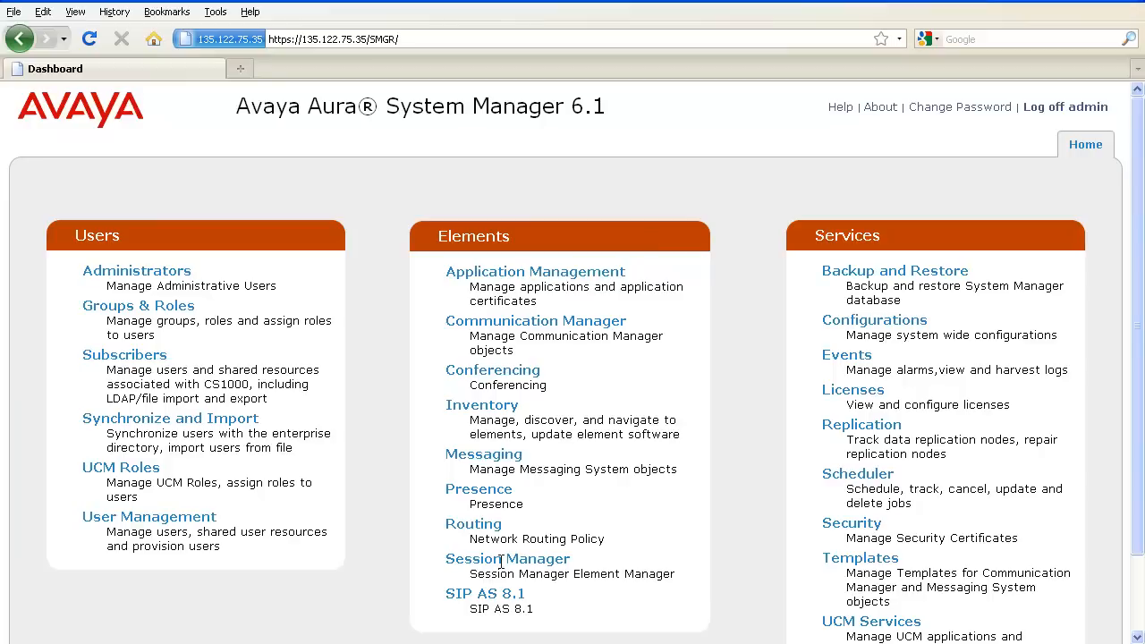
{"action": "mouse_move", "coordinate": [508, 558]}
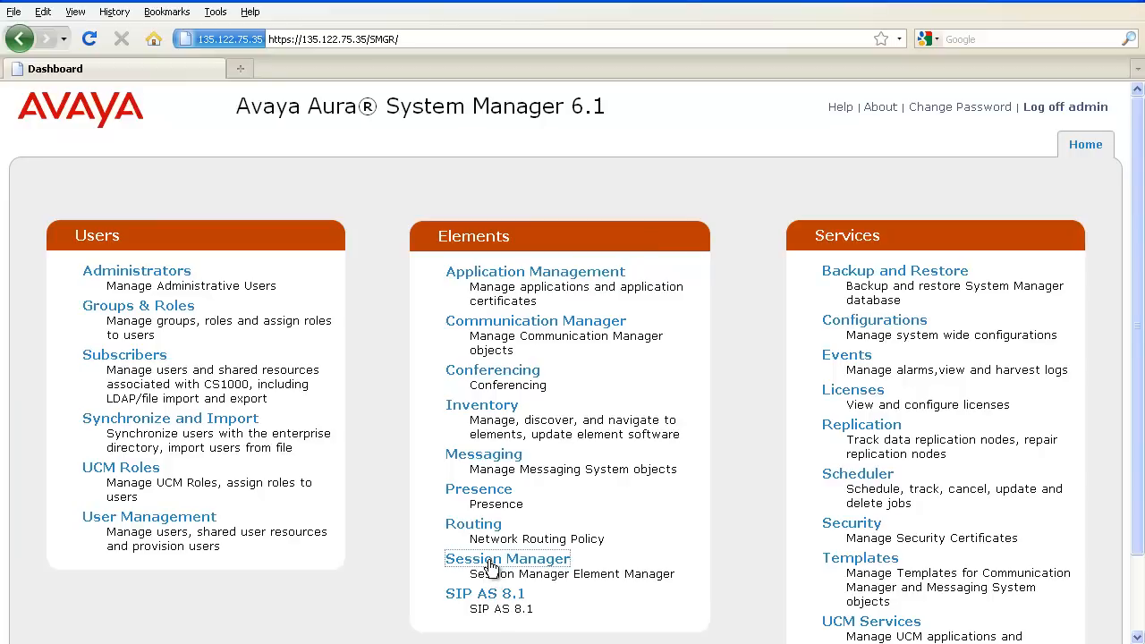
Navigate into Session Manager's Application Configuration and show the empty Applications list
{"action": "left_click", "coordinate": [508, 558]}
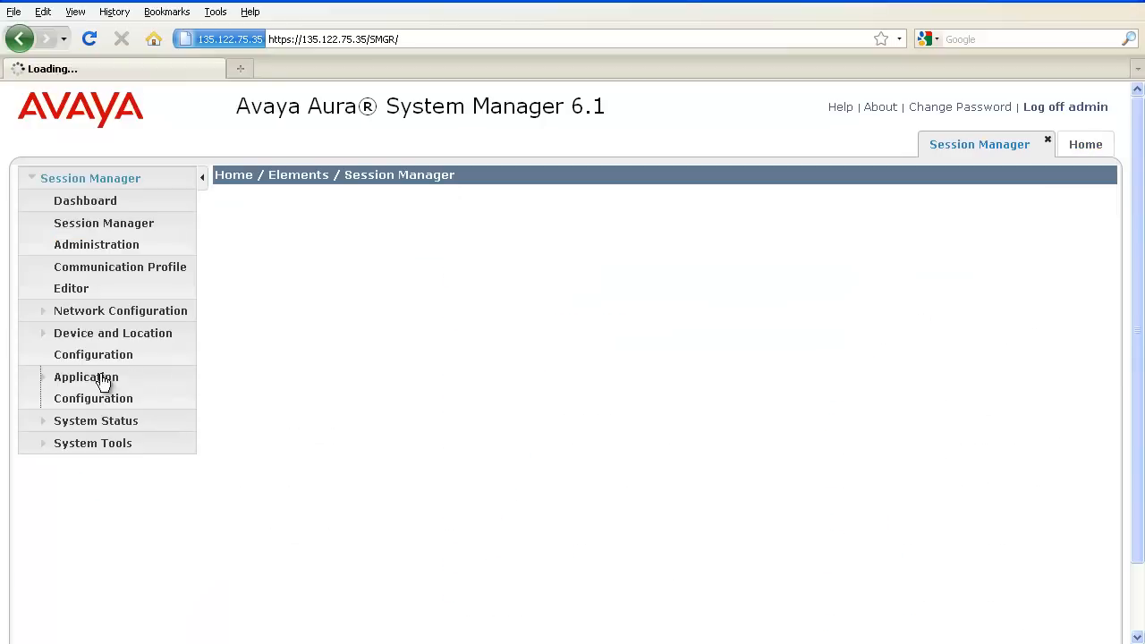
{"action": "left_click", "coordinate": [85, 375]}
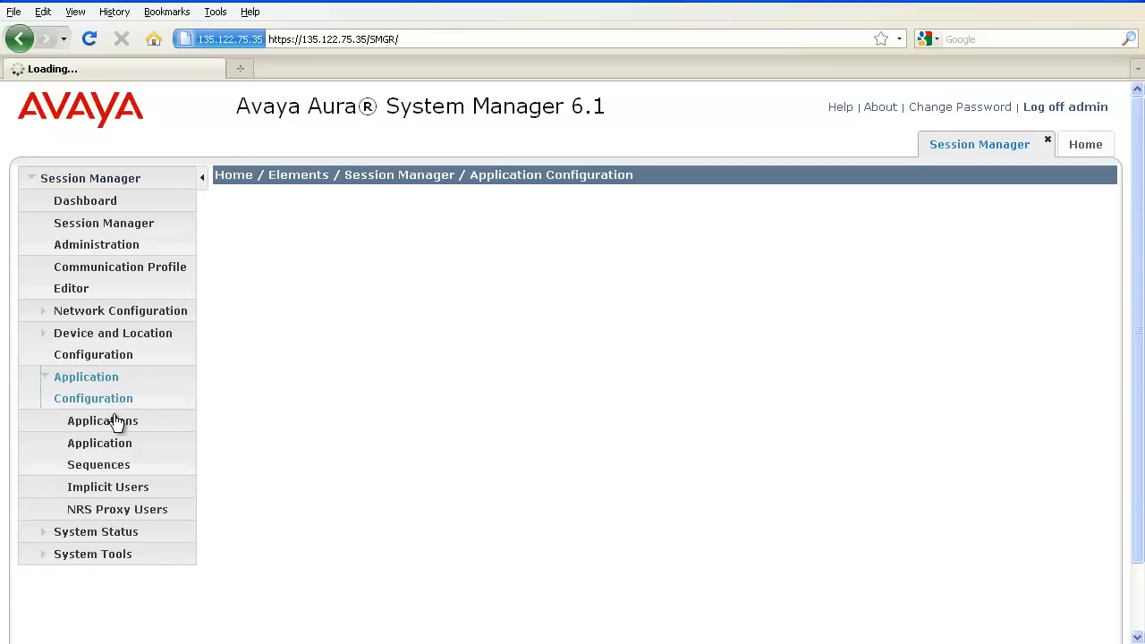
{"action": "left_click", "coordinate": [102, 421]}
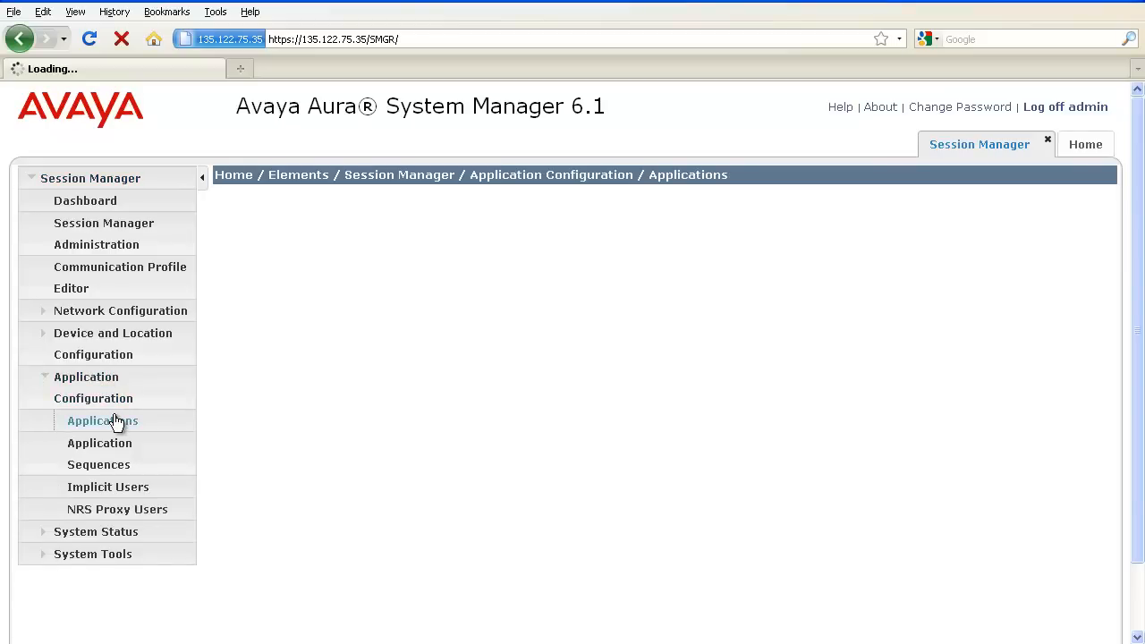
{"action": "left_click", "coordinate": [102, 421]}
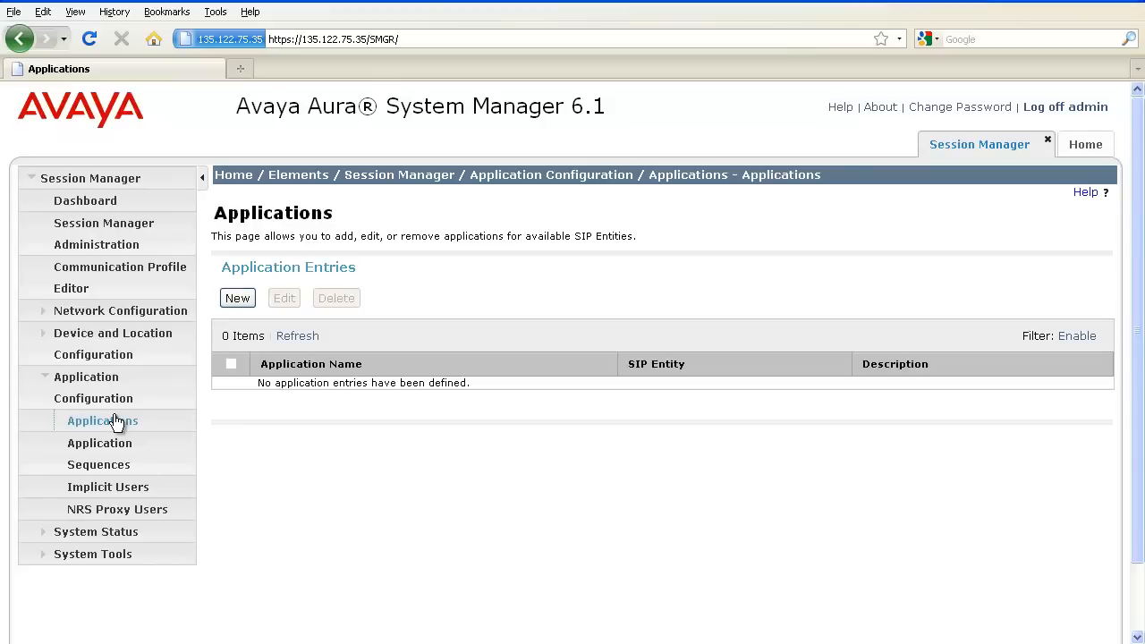
{"action": "mouse_move", "coordinate": [238, 304]}
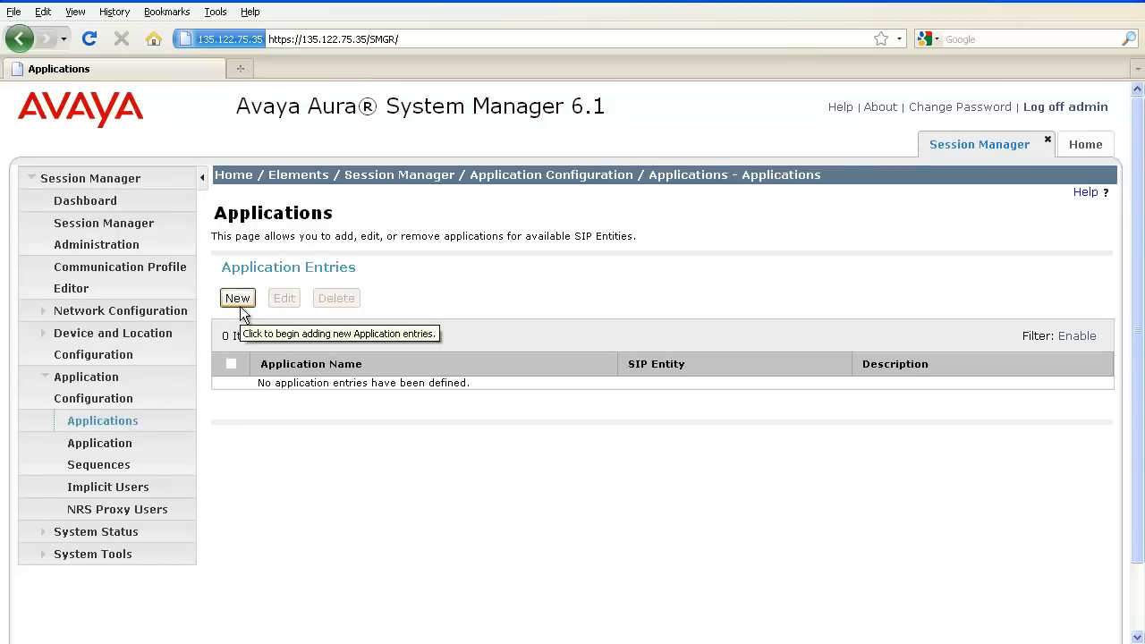
Create application AAFT backed by SIP entity trsaaft and commit it
{"action": "left_click", "coordinate": [236, 297]}
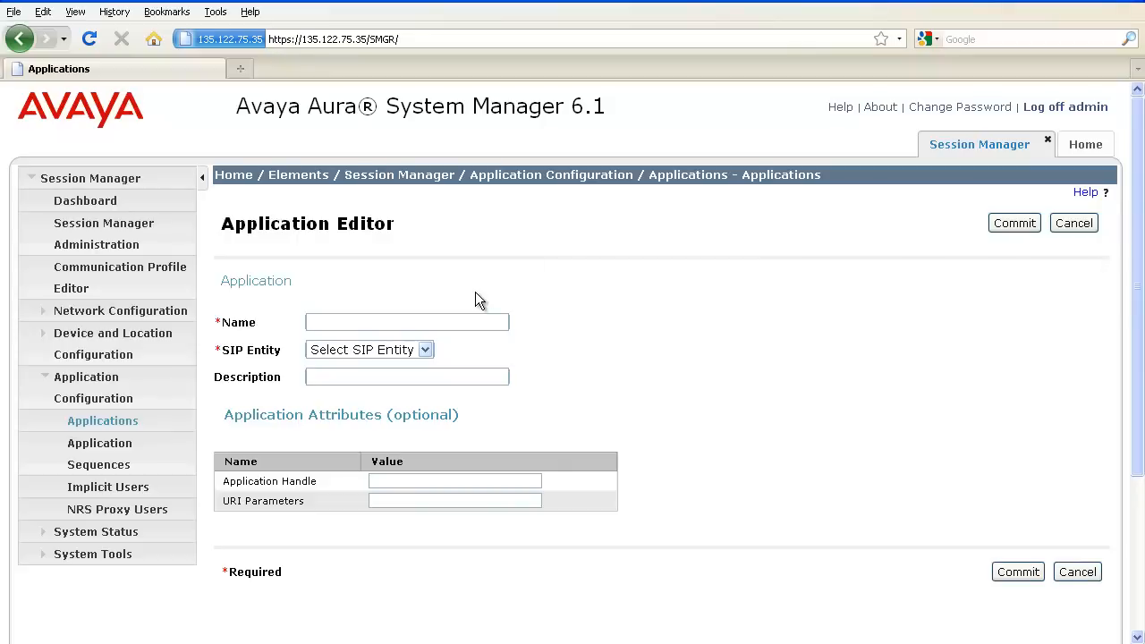
{"action": "type", "text": "AA"}
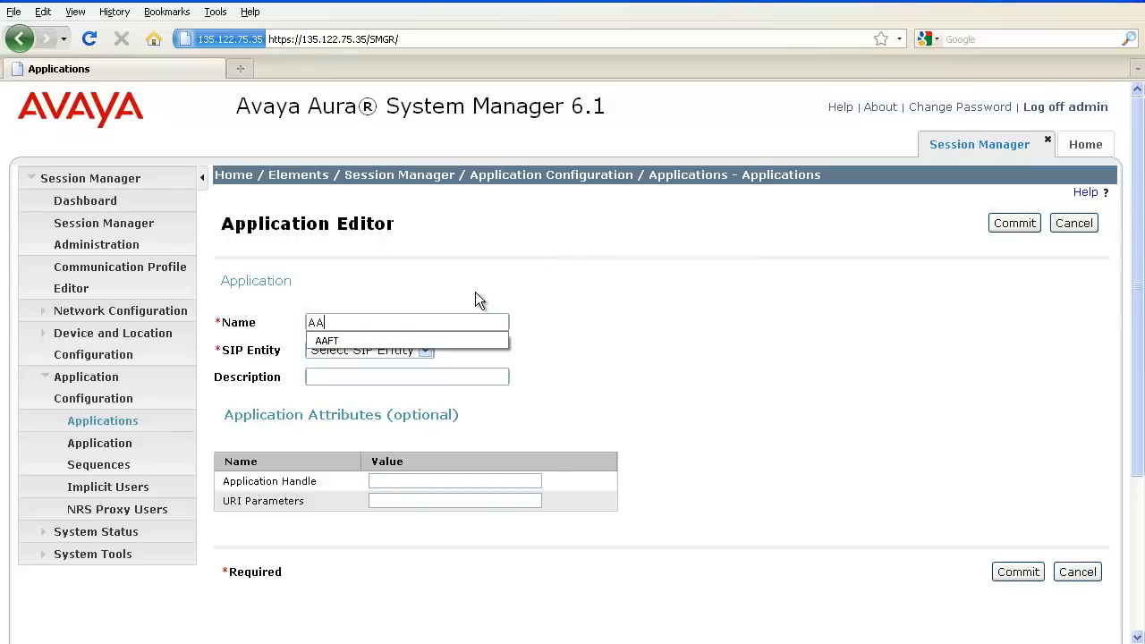
{"action": "left_click", "coordinate": [326, 340]}
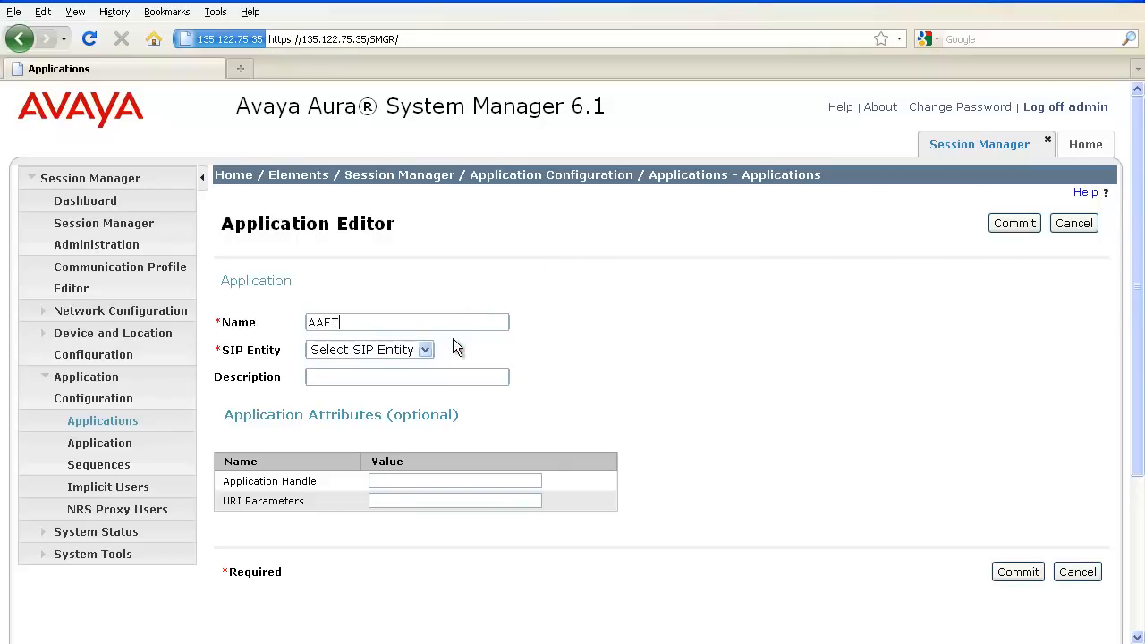
{"action": "mouse_move", "coordinate": [426, 349]}
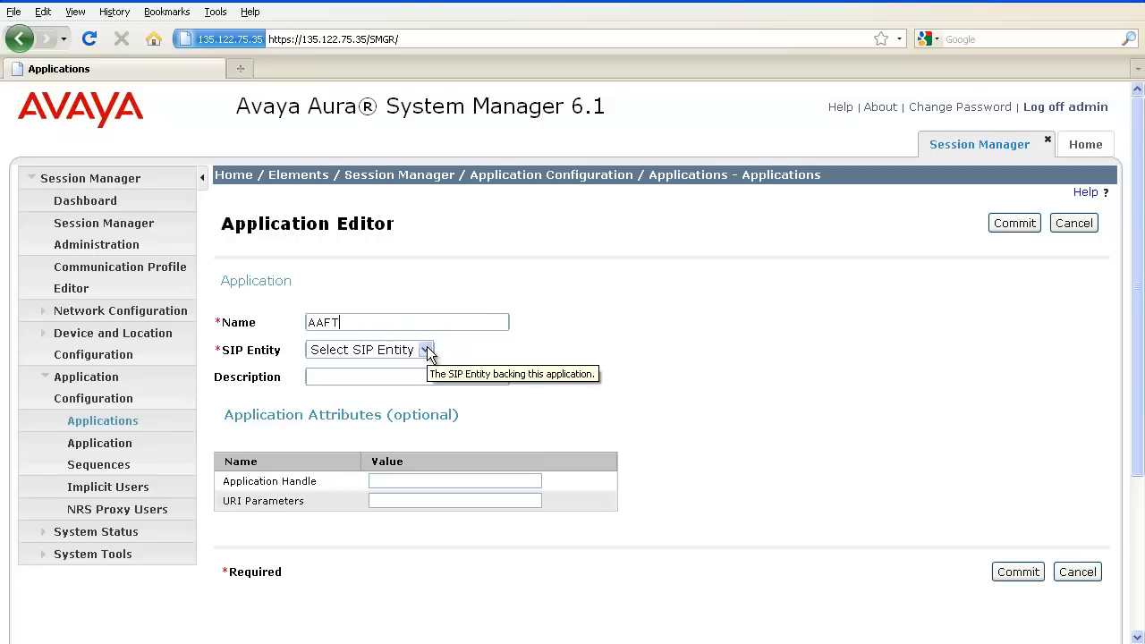
{"action": "left_click", "coordinate": [426, 349]}
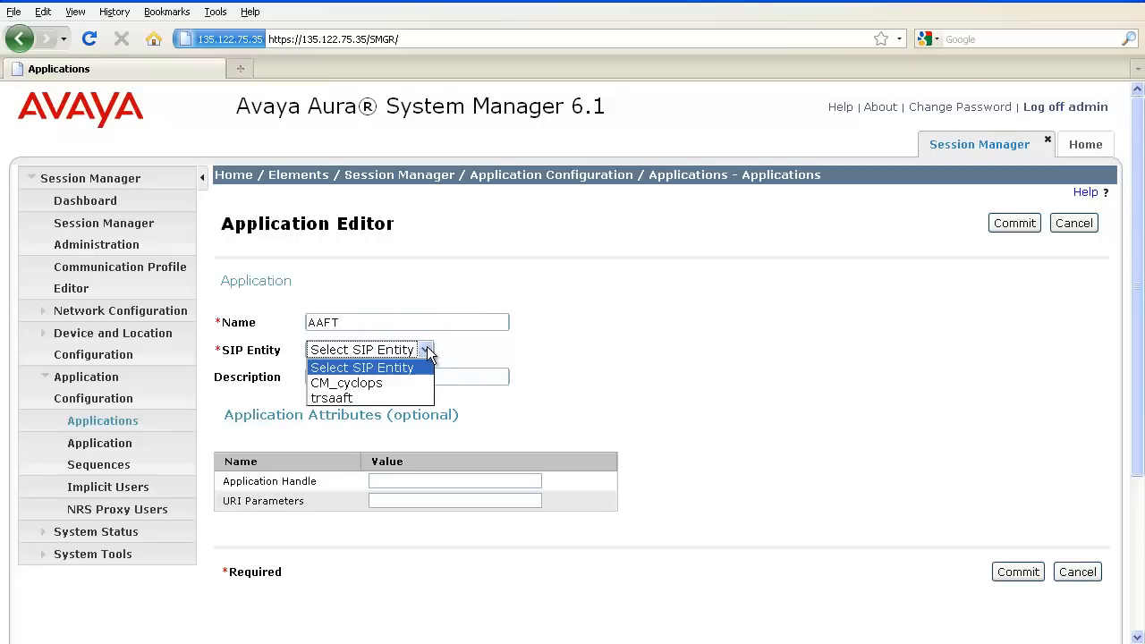
{"action": "left_click", "coordinate": [331, 397]}
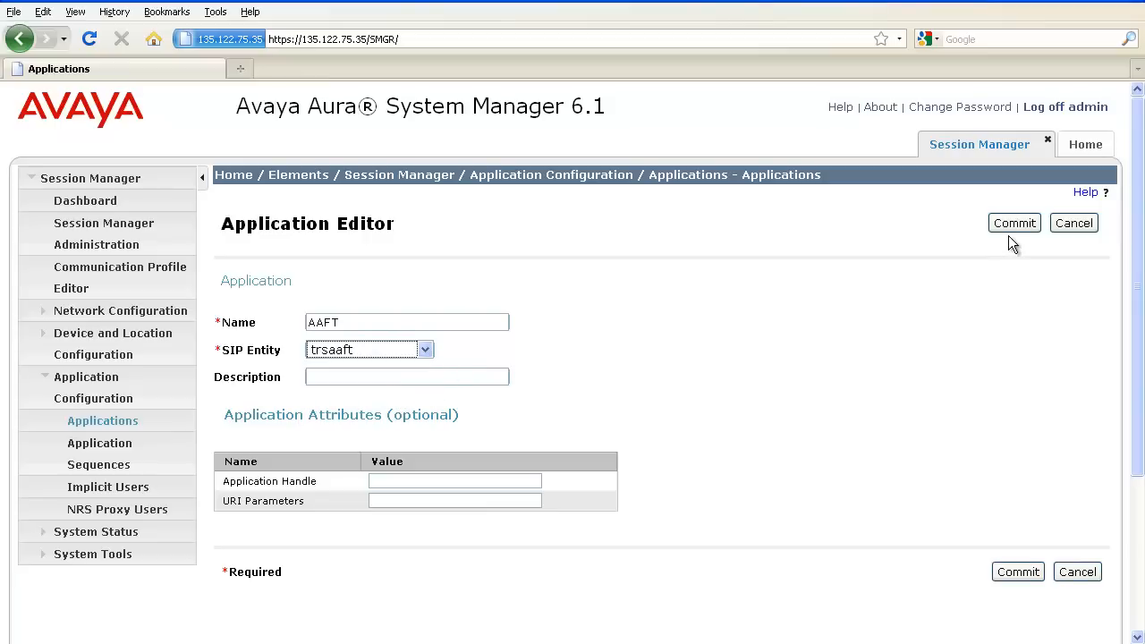
{"action": "left_click", "coordinate": [1013, 222]}
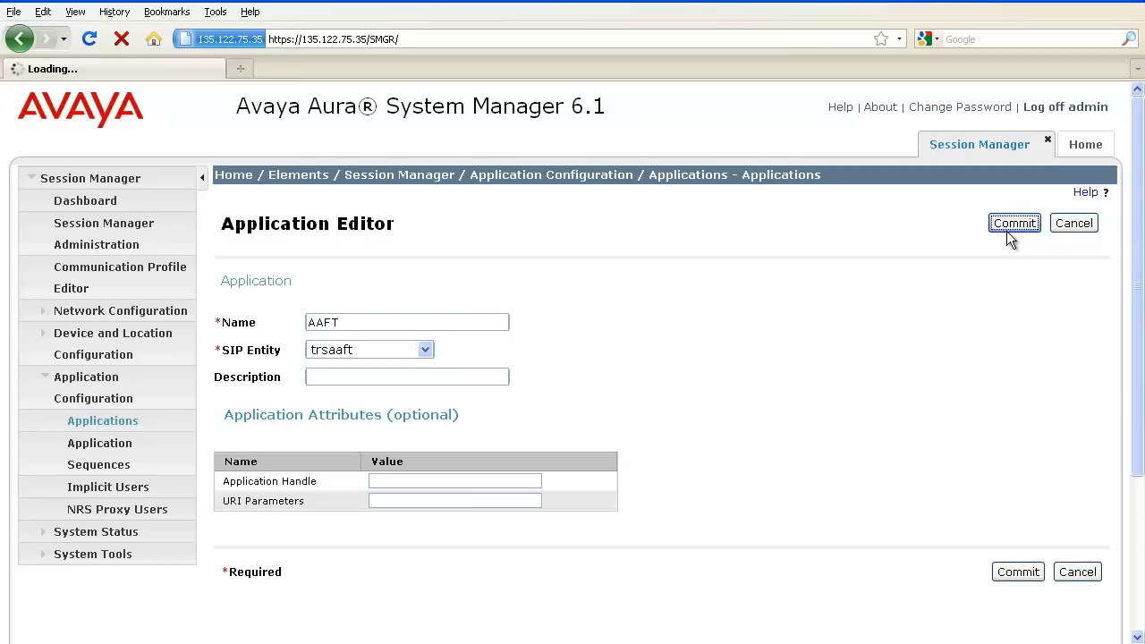
{"action": "left_click", "coordinate": [1013, 222]}
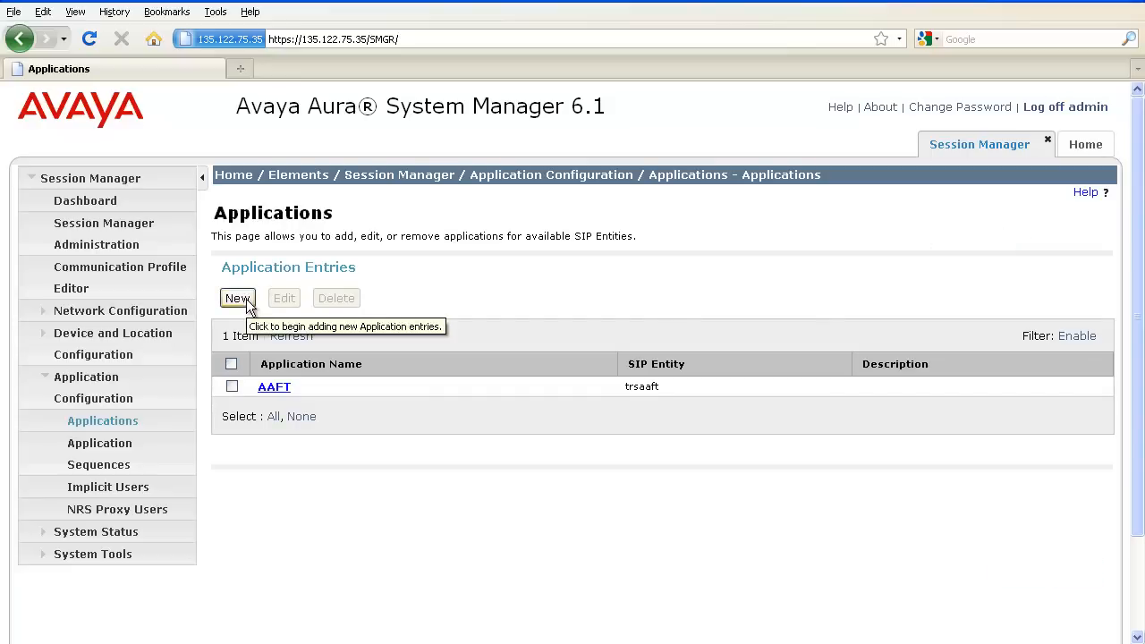
Create application CM_cyclops with SIP entity CM_cyclops and CM system CM_Cyclops, then commit it
{"action": "left_click", "coordinate": [237, 297]}
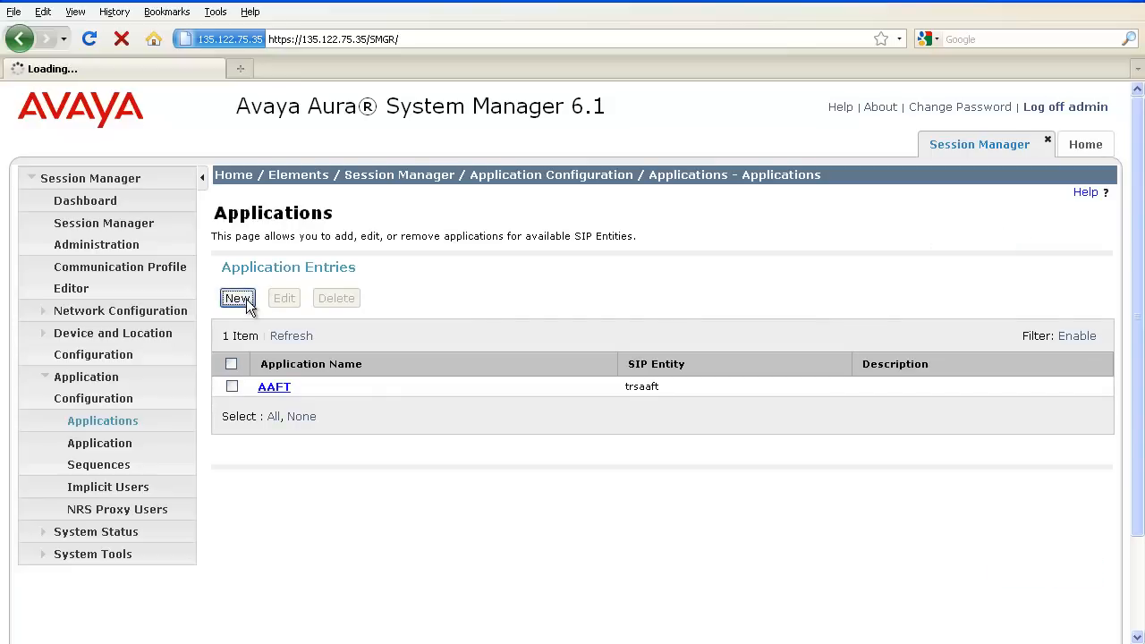
{"action": "mouse_move", "coordinate": [275, 301]}
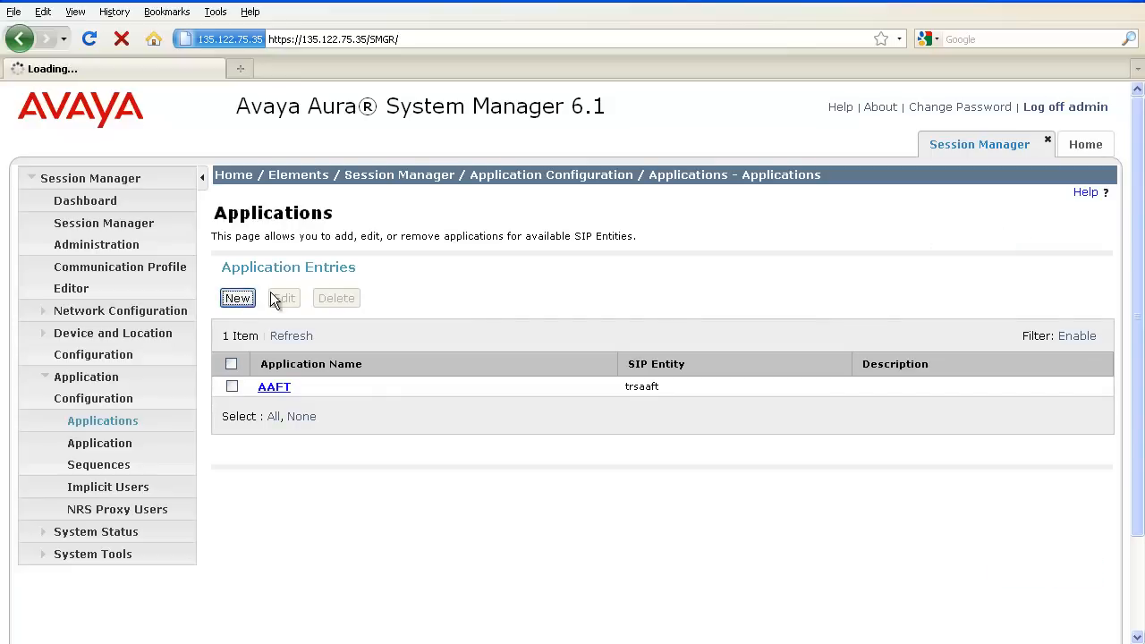
{"action": "left_click", "coordinate": [238, 297]}
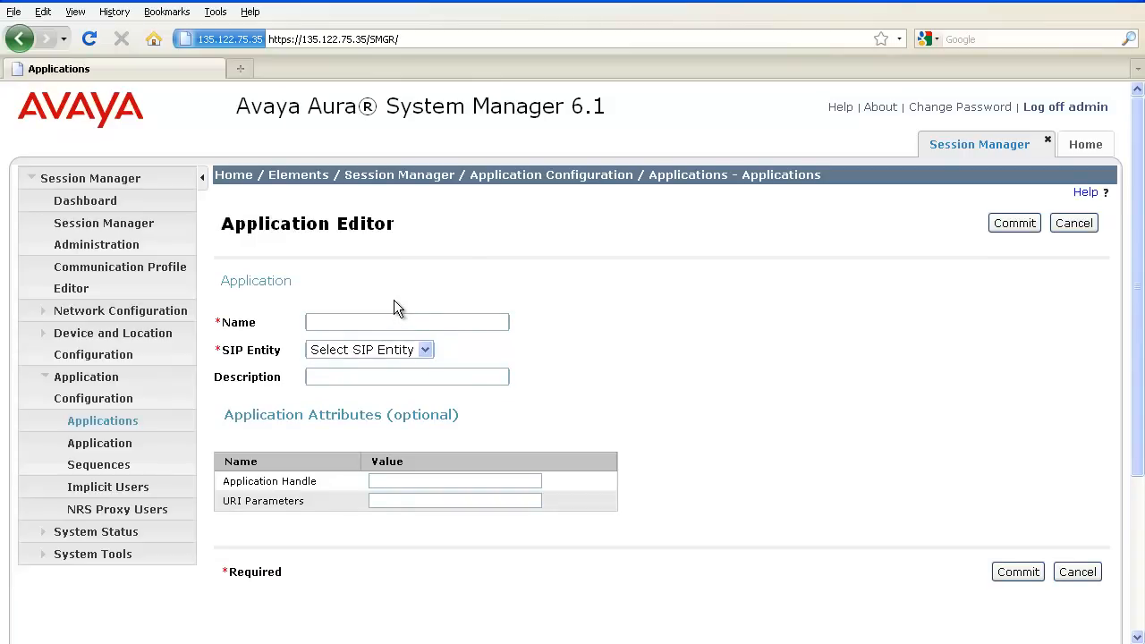
{"action": "type", "text": "CM"}
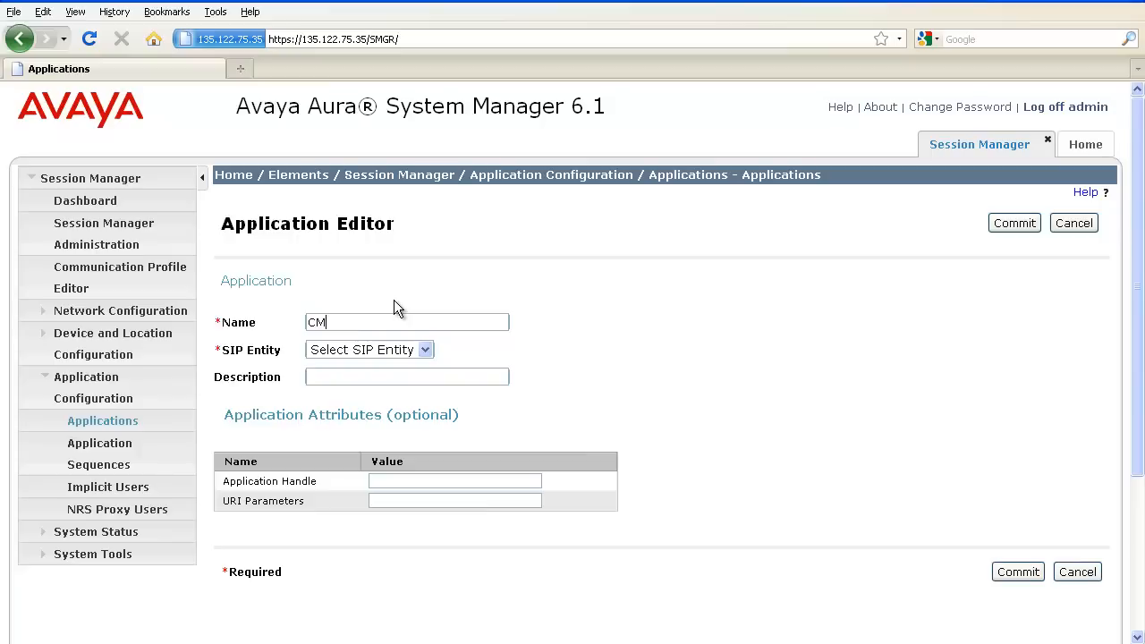
{"action": "type", "text": "_cyclops"}
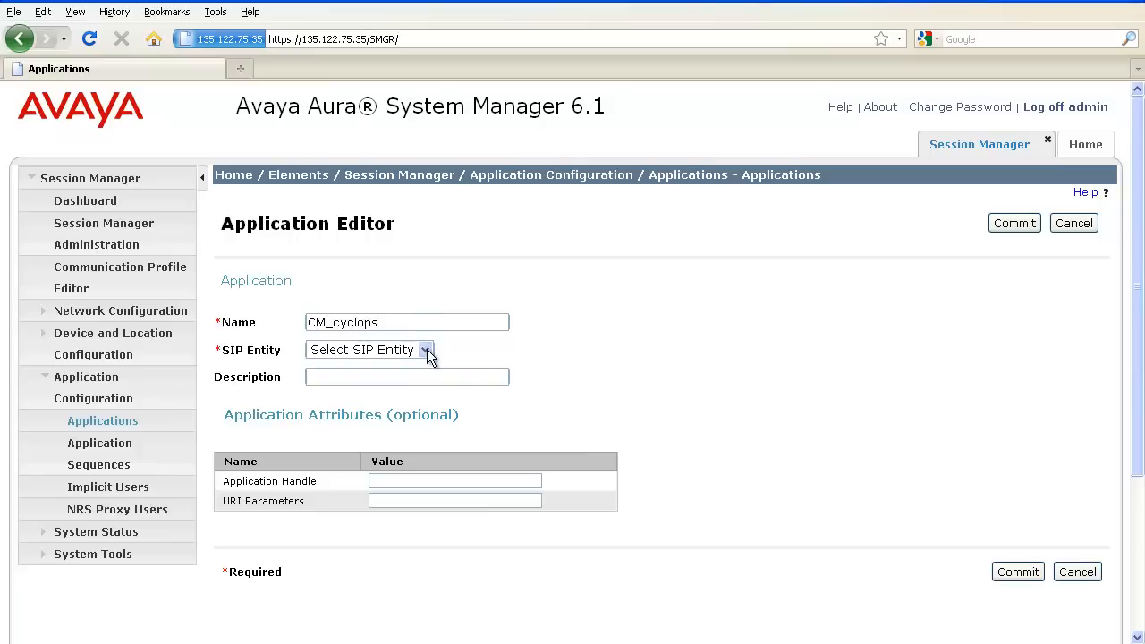
{"action": "left_click", "coordinate": [426, 349]}
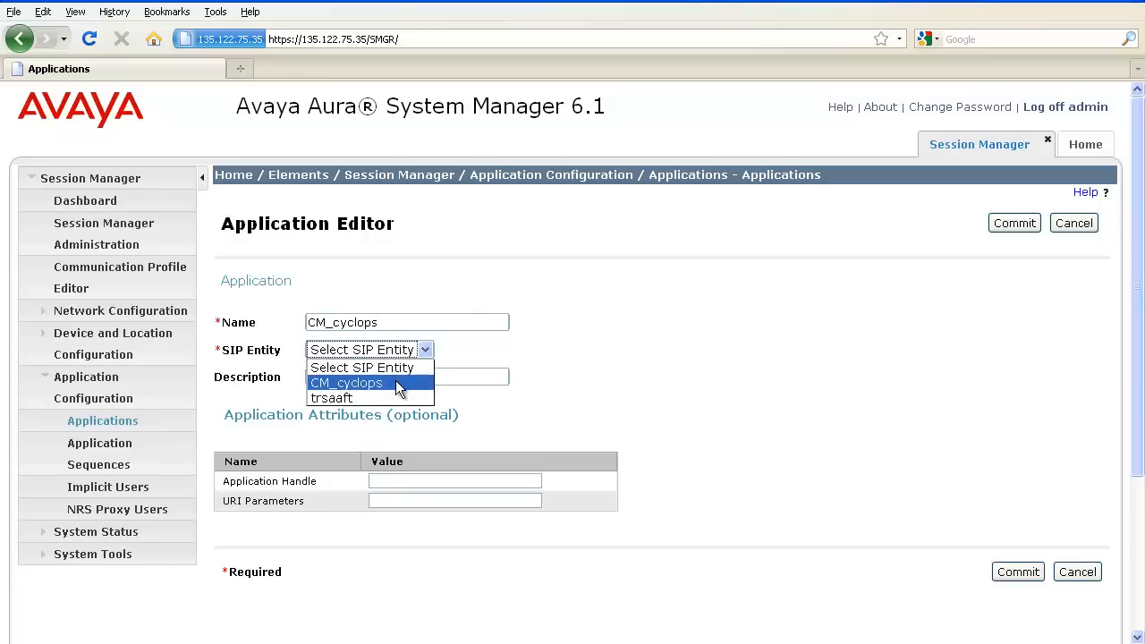
{"action": "mouse_move", "coordinate": [397, 385]}
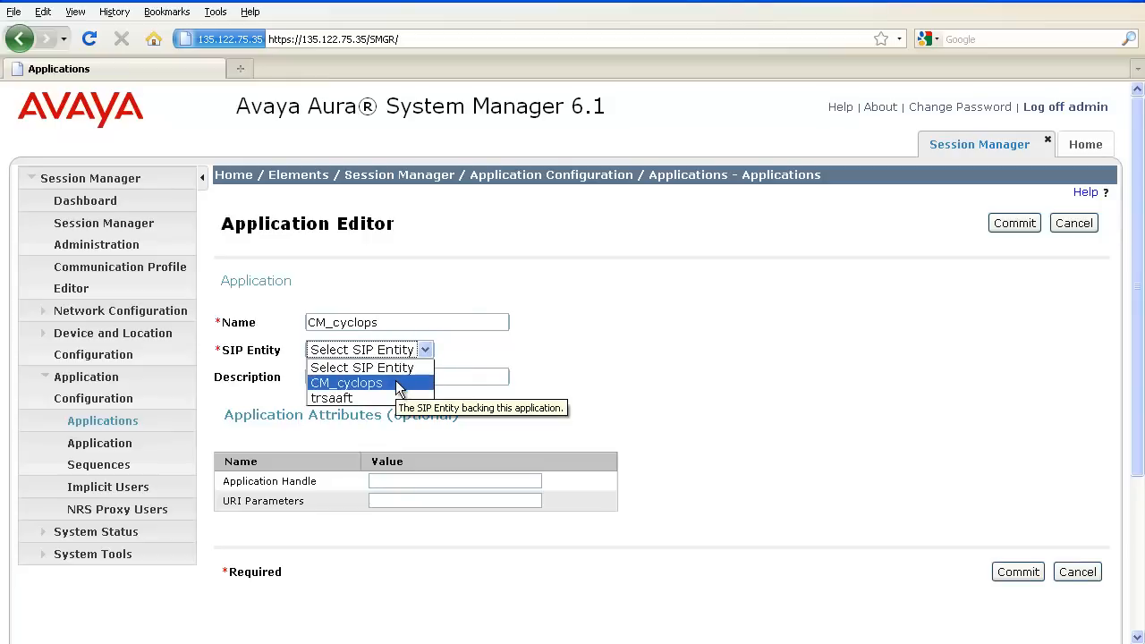
{"action": "left_click", "coordinate": [347, 383]}
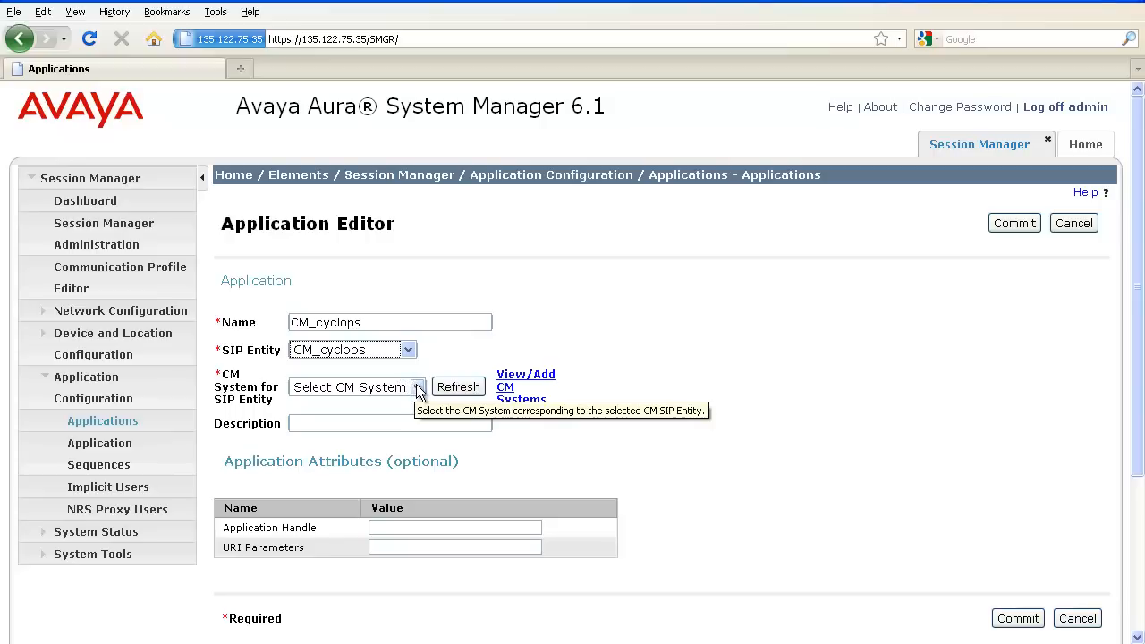
{"action": "left_click", "coordinate": [415, 386]}
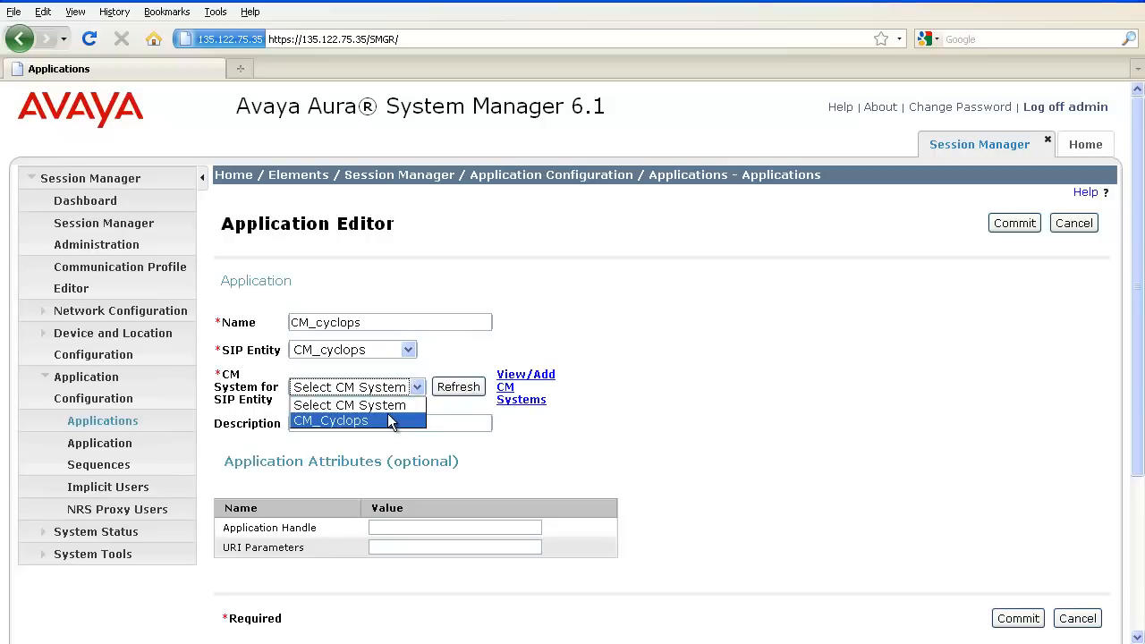
{"action": "left_click", "coordinate": [329, 420]}
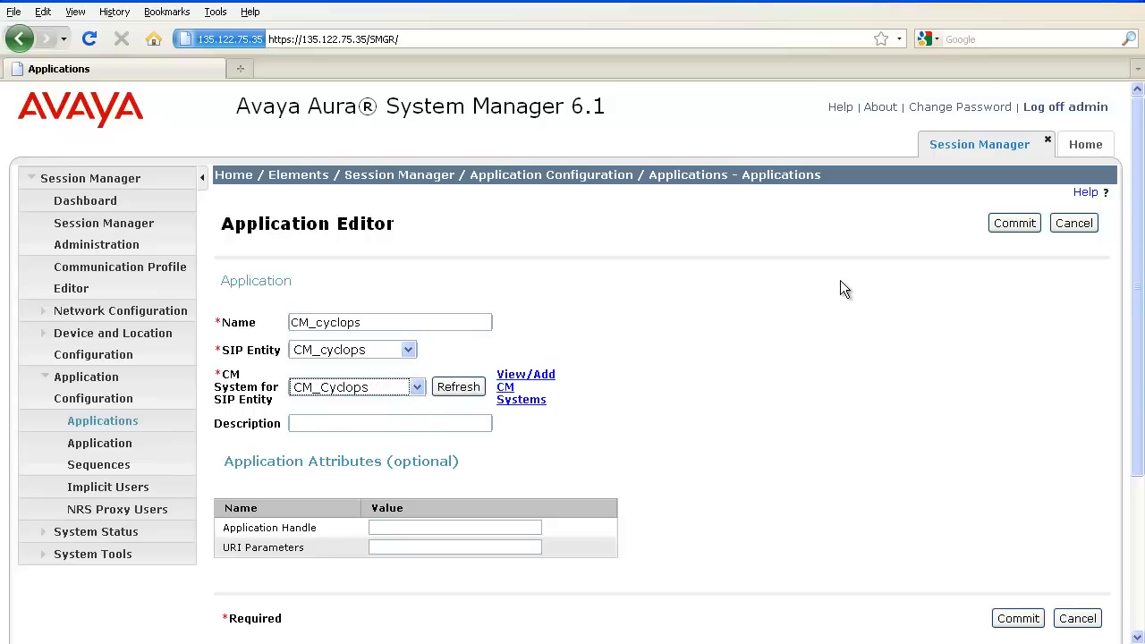
{"action": "mouse_move", "coordinate": [1015, 222]}
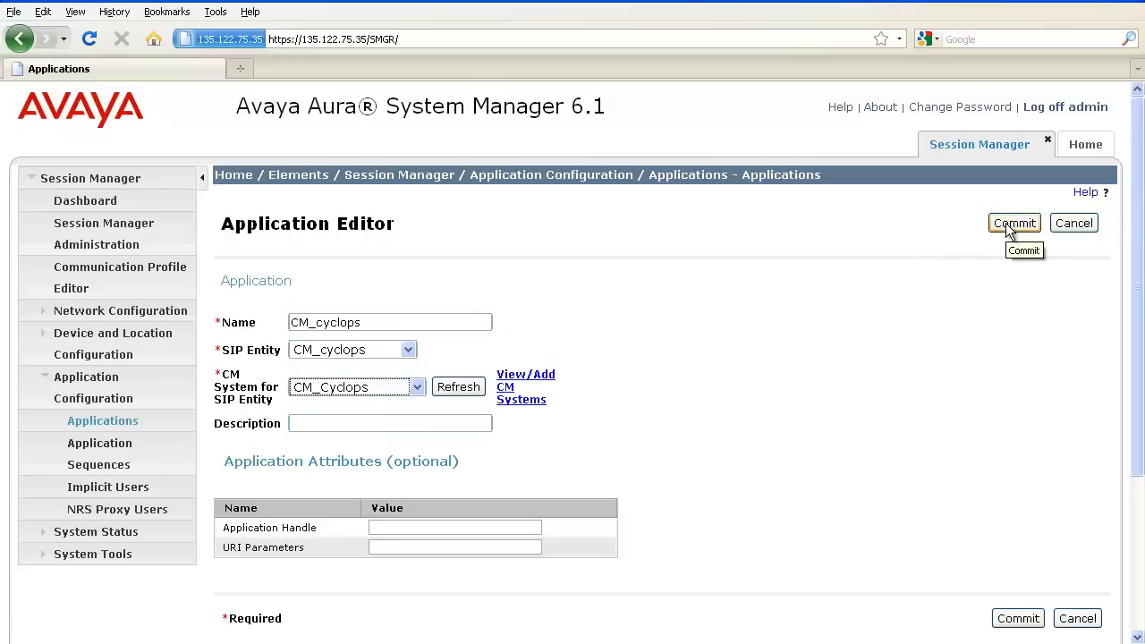
{"action": "left_click", "coordinate": [1013, 222]}
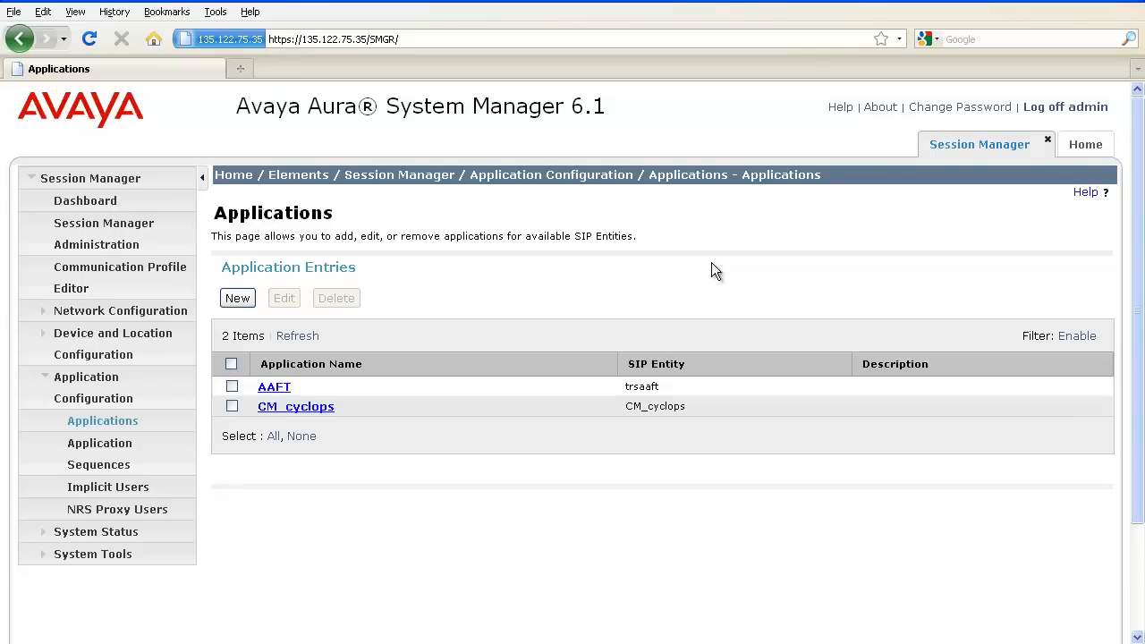
{"action": "mouse_move", "coordinate": [501, 509]}
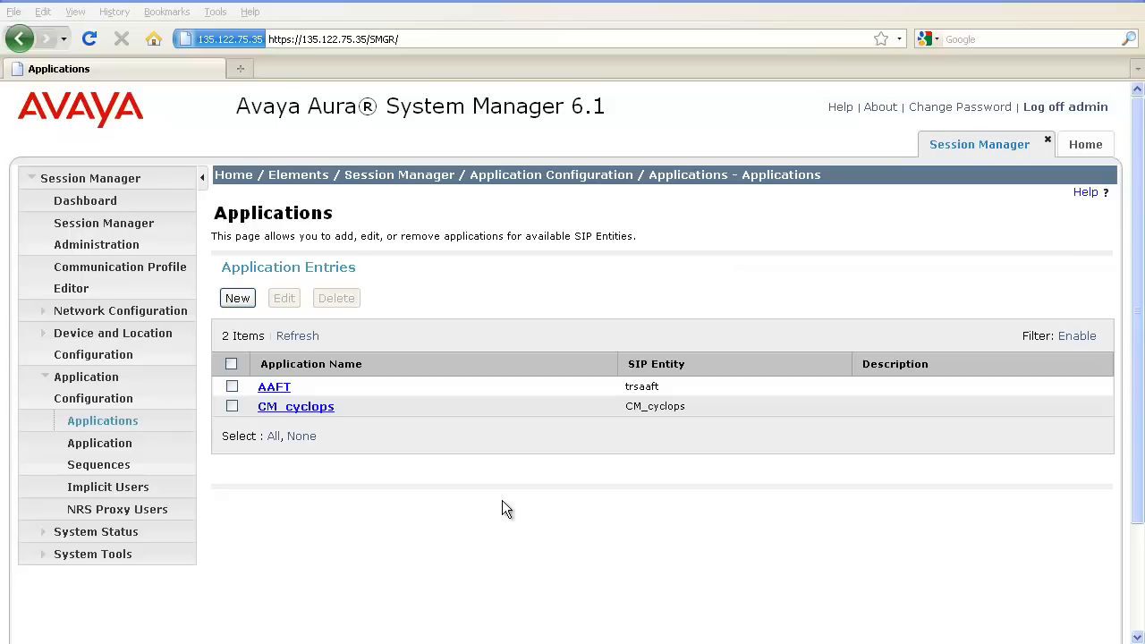
{"action": "mouse_move", "coordinate": [135, 446]}
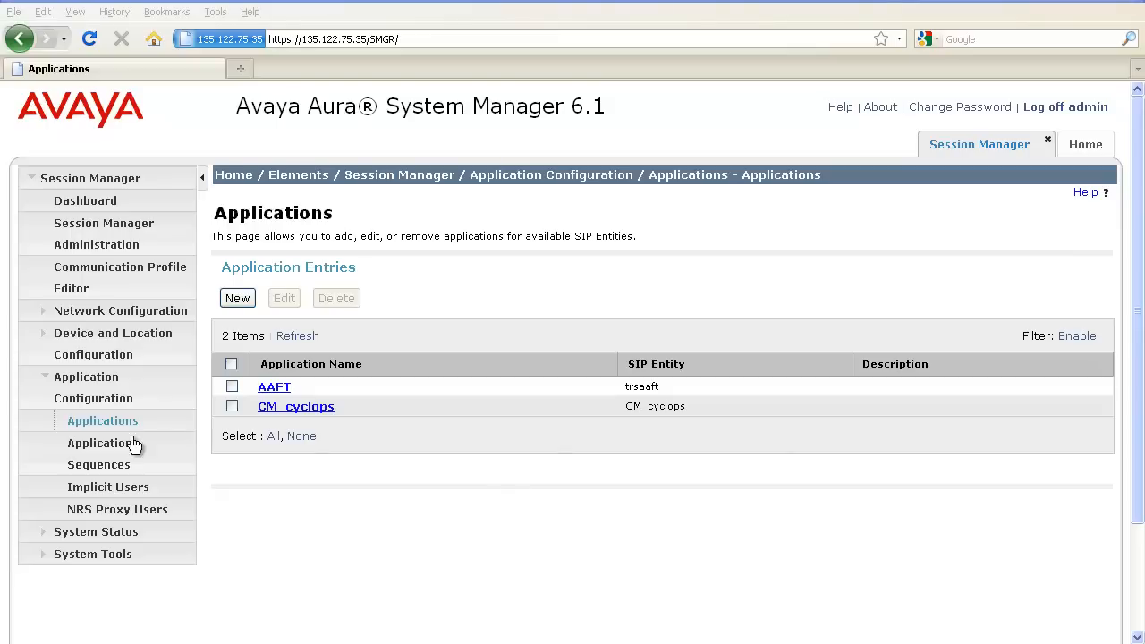
Show the empty Application Sequences list and begin a new sequence
{"action": "left_click", "coordinate": [98, 454]}
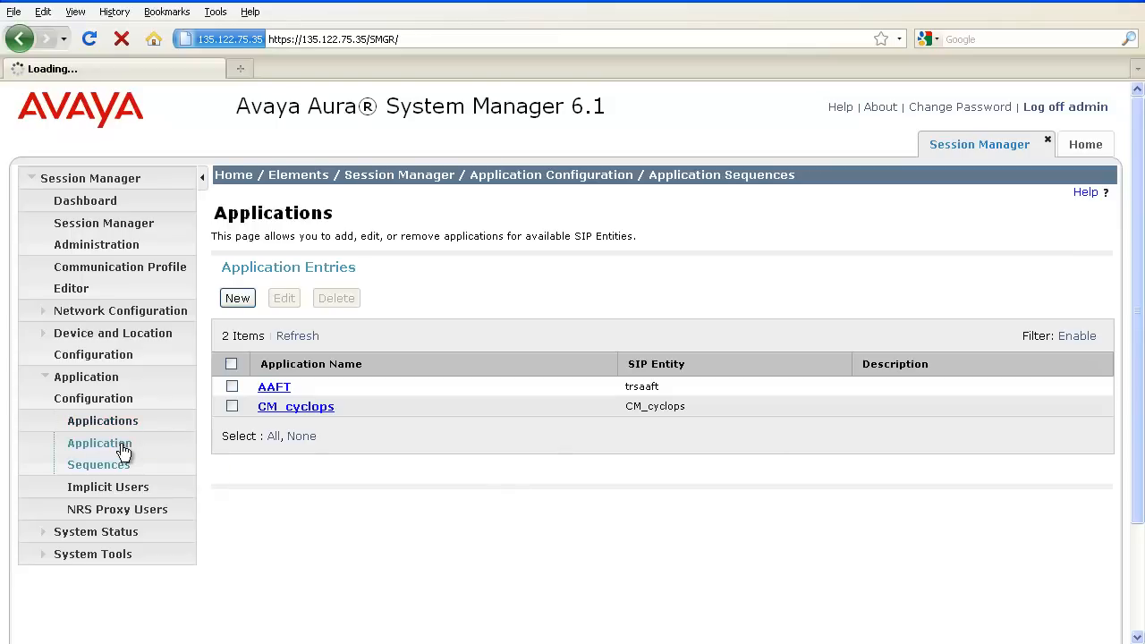
{"action": "left_click", "coordinate": [99, 454]}
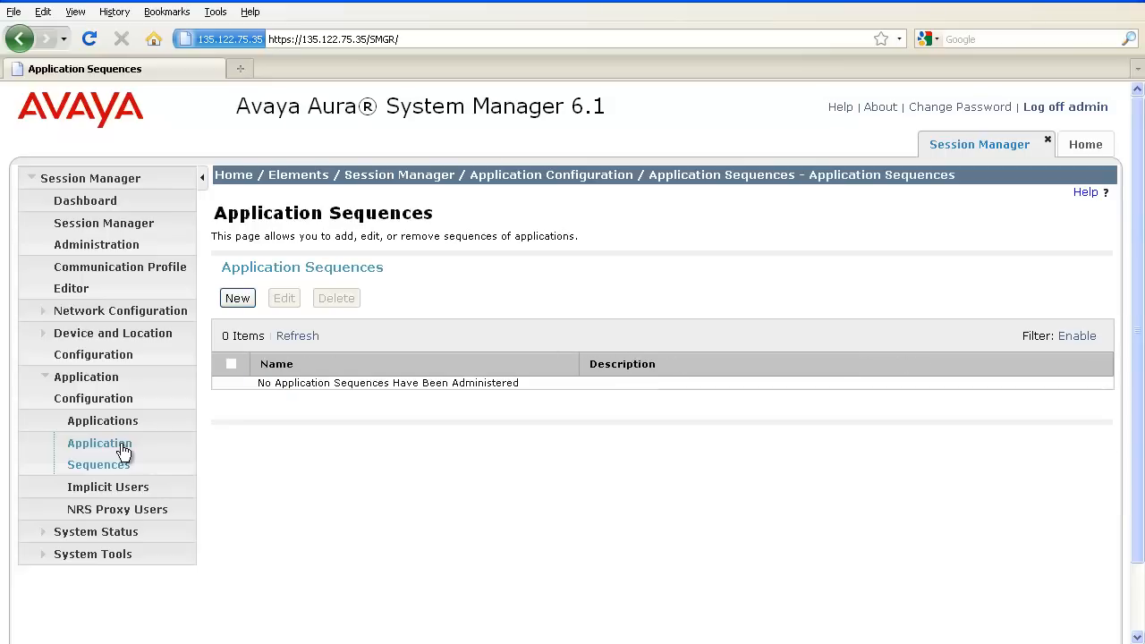
{"action": "mouse_move", "coordinate": [244, 326]}
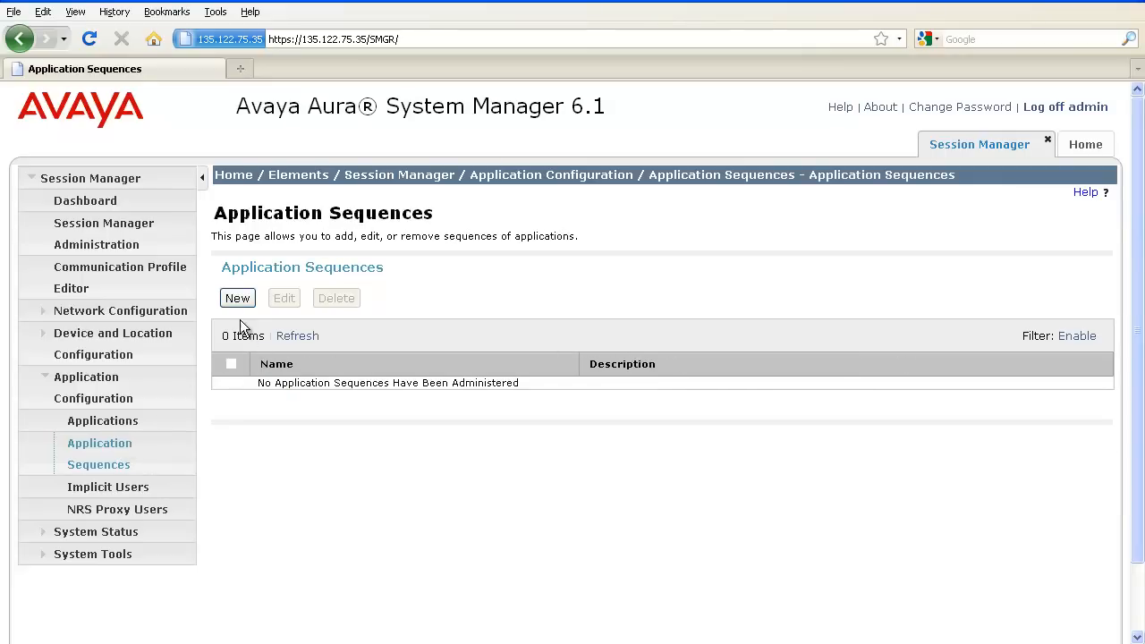
{"action": "left_click", "coordinate": [236, 297]}
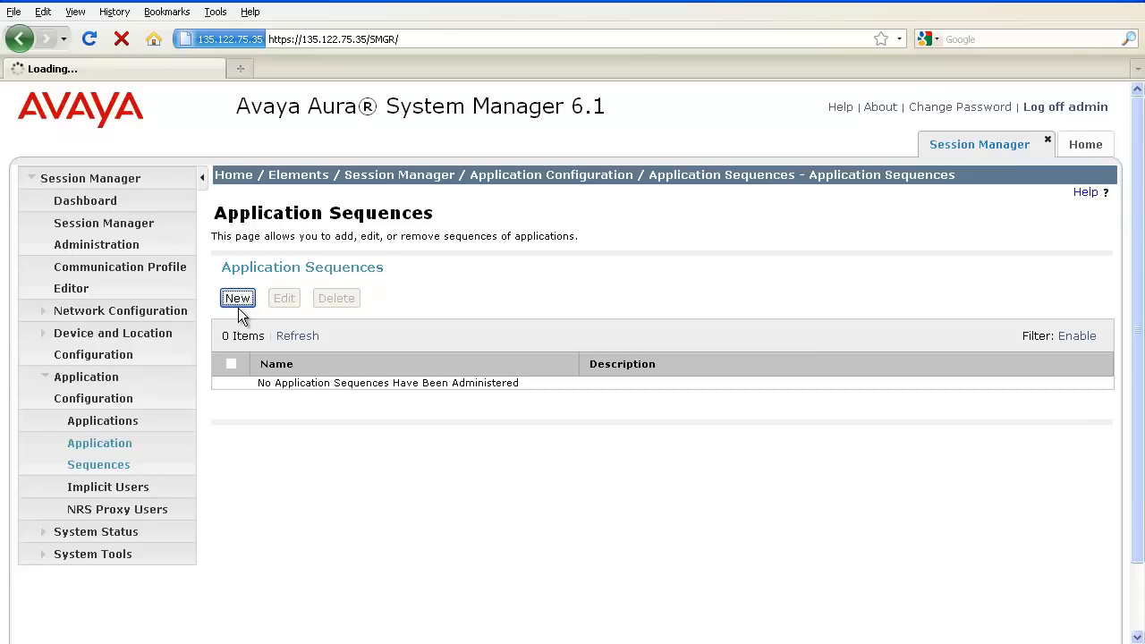
Name the new application sequence CM_AAFT
{"action": "left_click", "coordinate": [236, 297]}
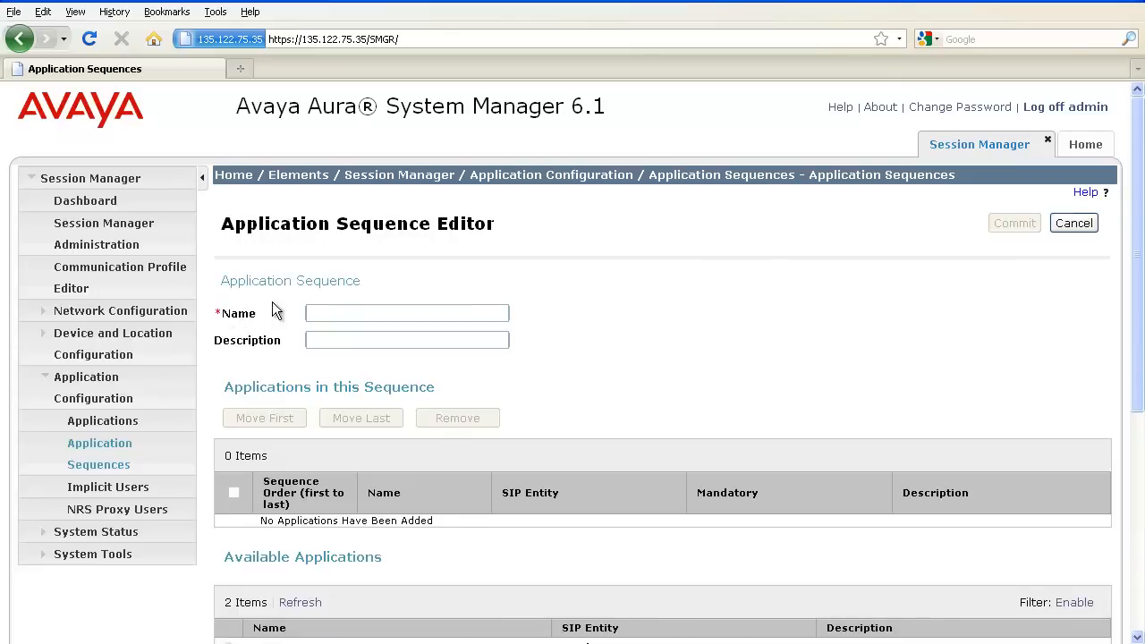
{"action": "left_click", "coordinate": [408, 311]}
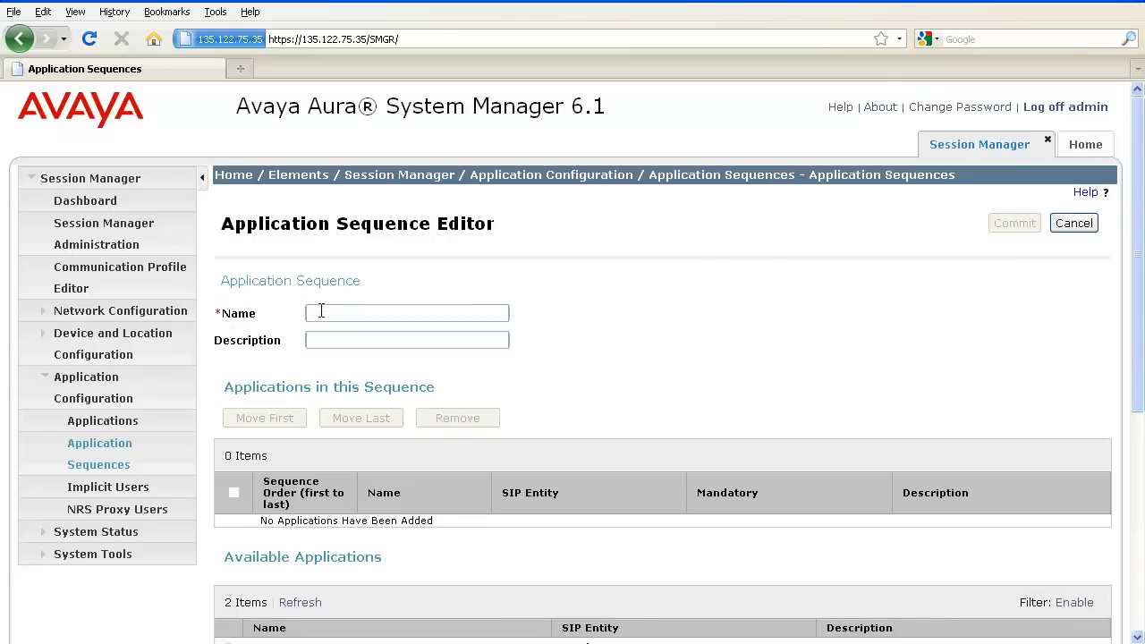
{"action": "type", "text": "CM"}
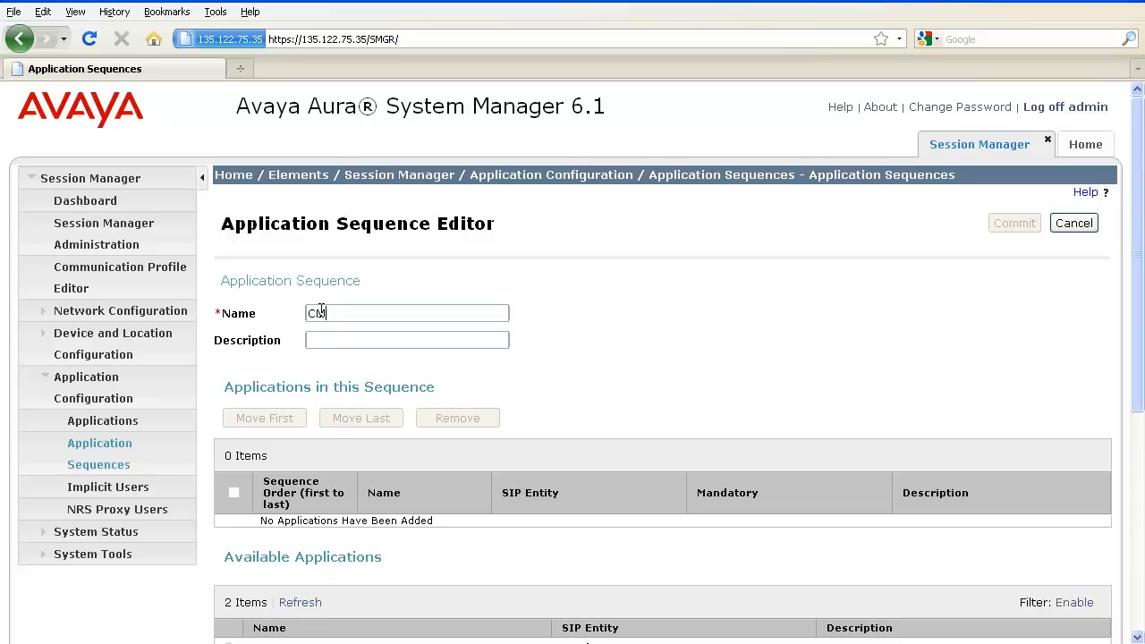
{"action": "type", "text": "_AAFT"}
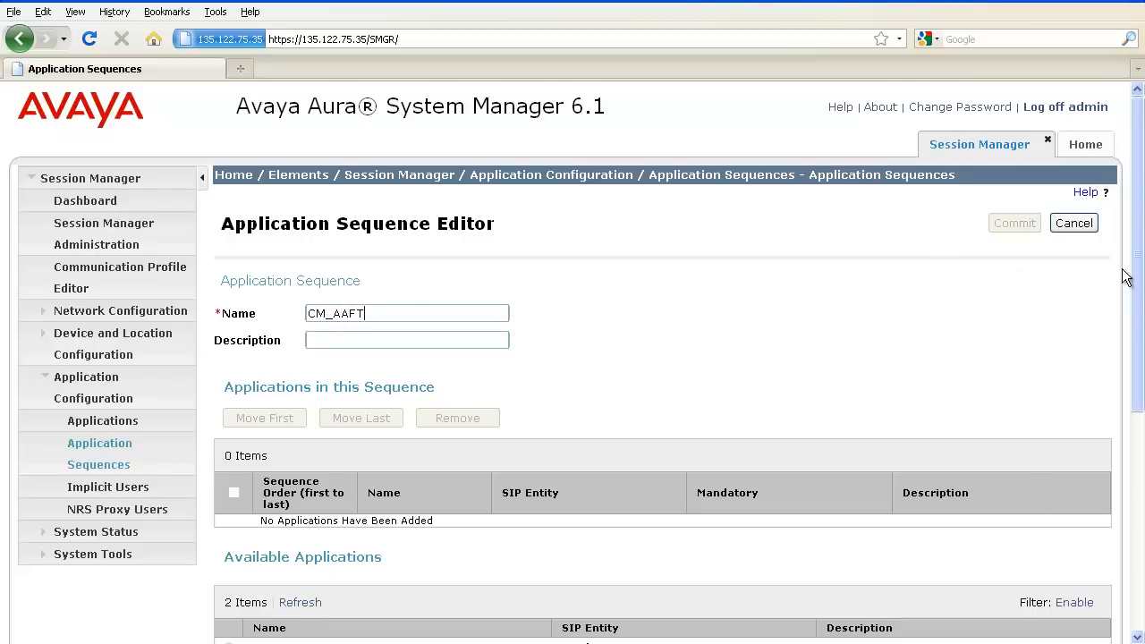
{"action": "scroll", "scroll_direction": "down", "scroll_amount": 3}
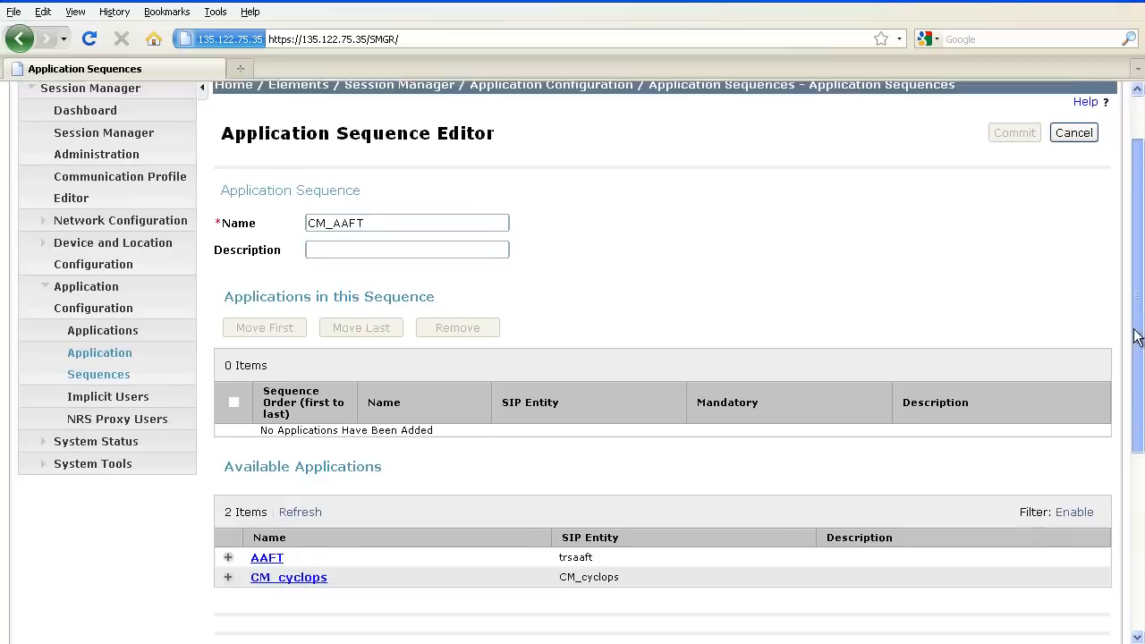
{"action": "scroll", "scroll_direction": "down", "scroll_amount": 3}
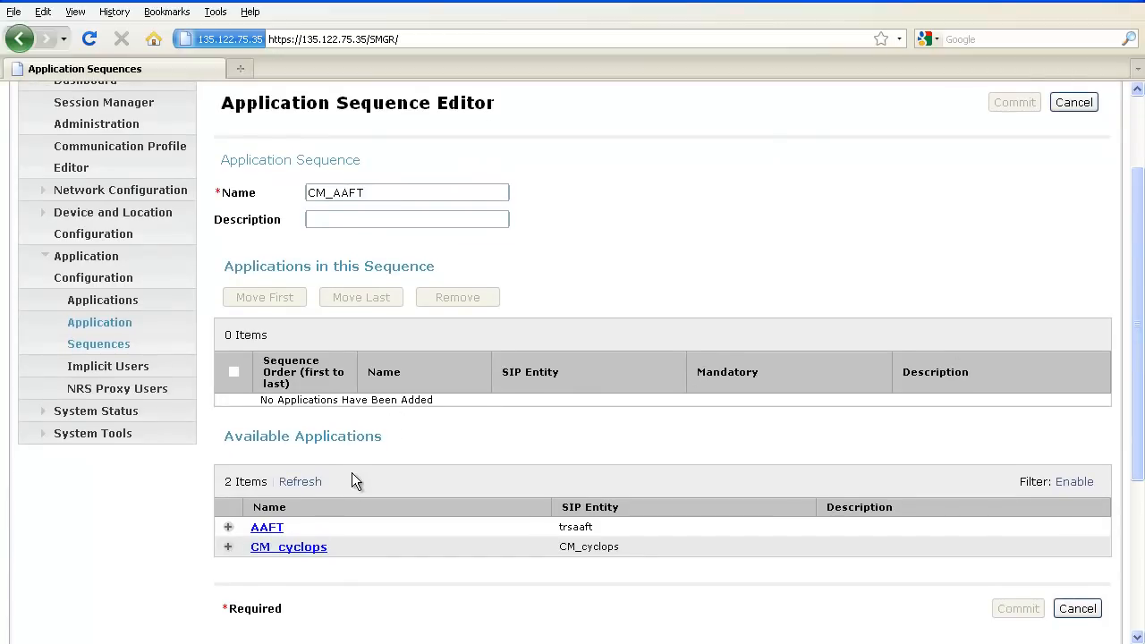
{"action": "mouse_move", "coordinate": [337, 533]}
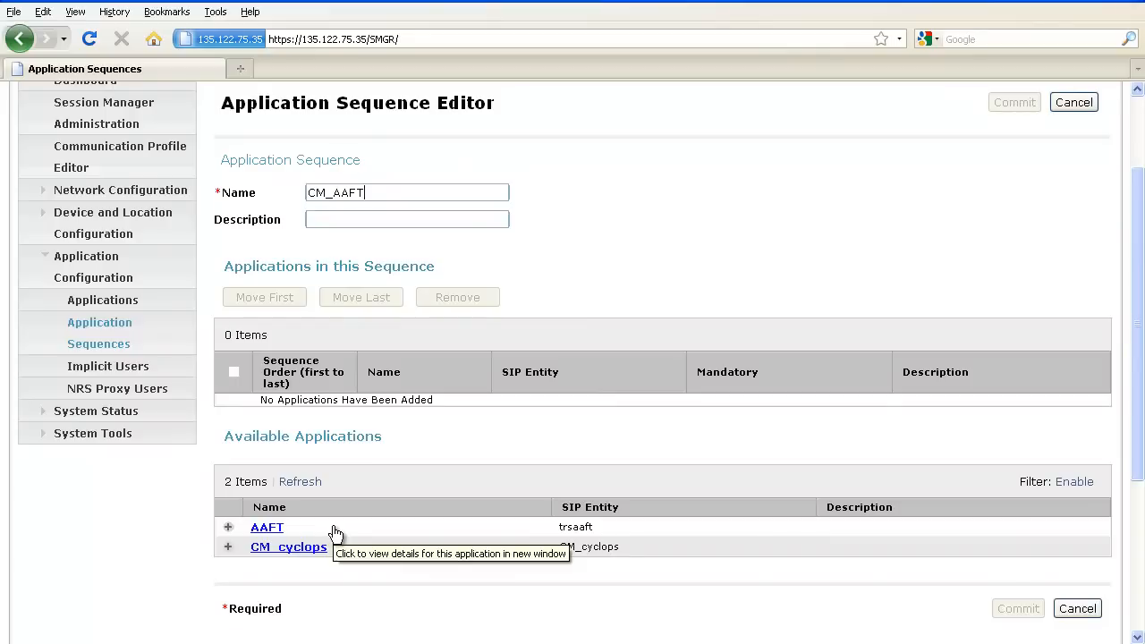
{"action": "mouse_move", "coordinate": [267, 526]}
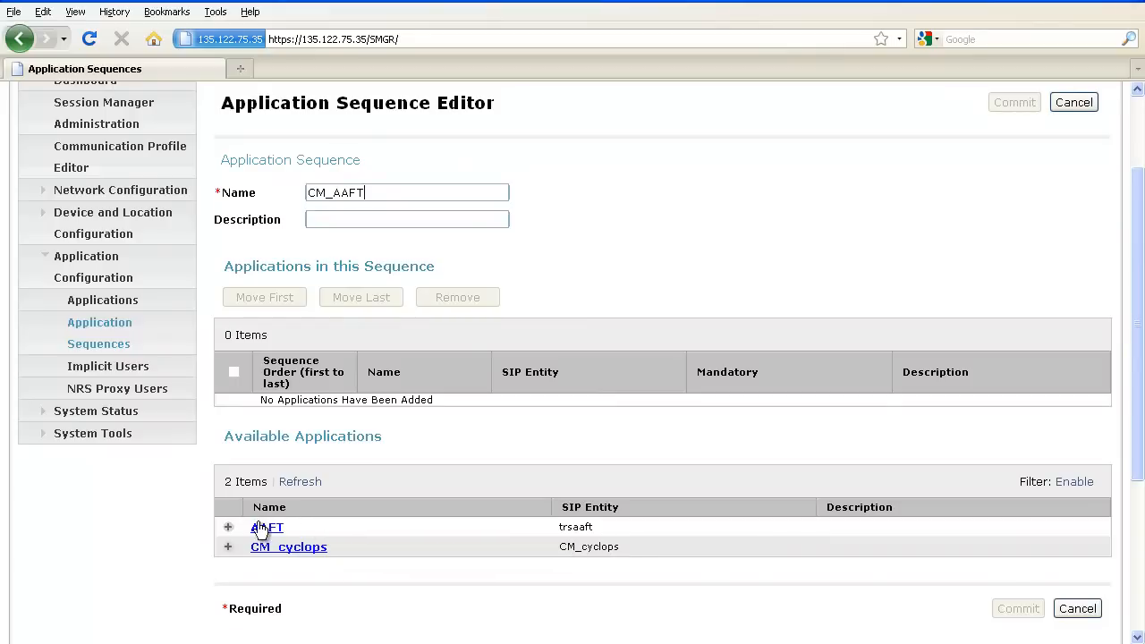
{"action": "mouse_move", "coordinate": [229, 526]}
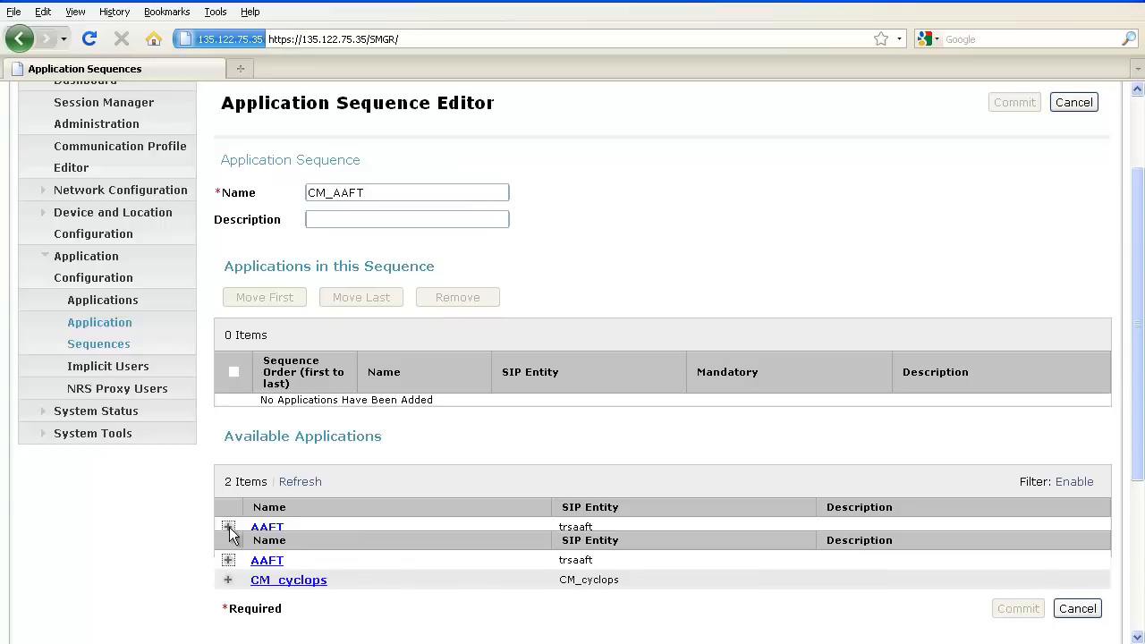
Add AAFT then CM_cyclops to the sequence and tick AAFT's checkbox
{"action": "left_click", "coordinate": [229, 526]}
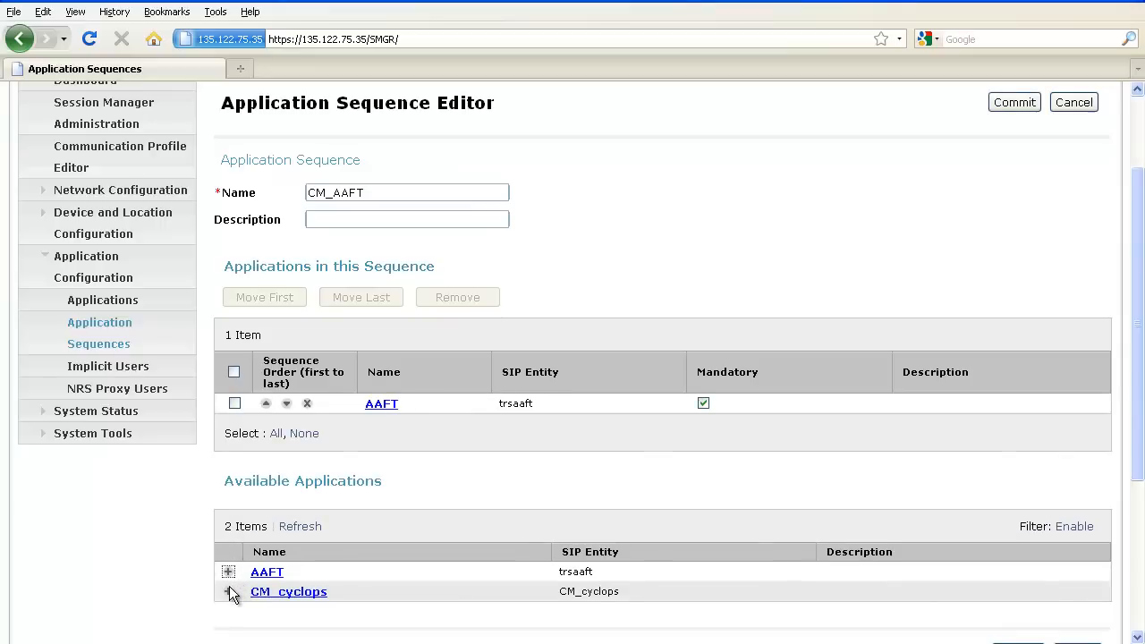
{"action": "mouse_move", "coordinate": [229, 591]}
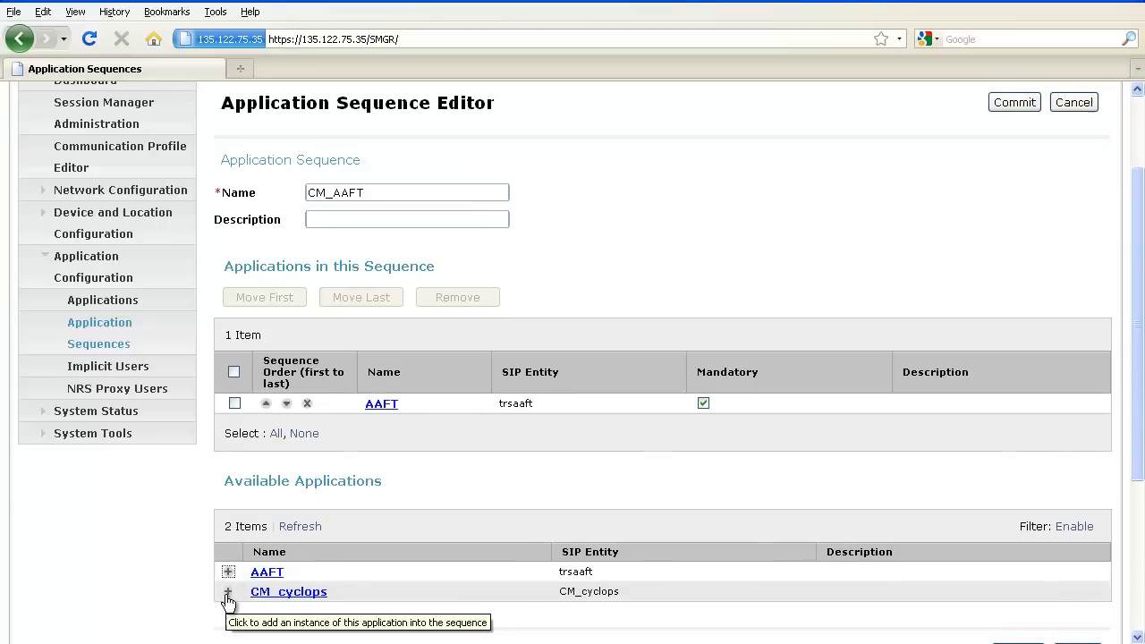
{"action": "left_click", "coordinate": [229, 597]}
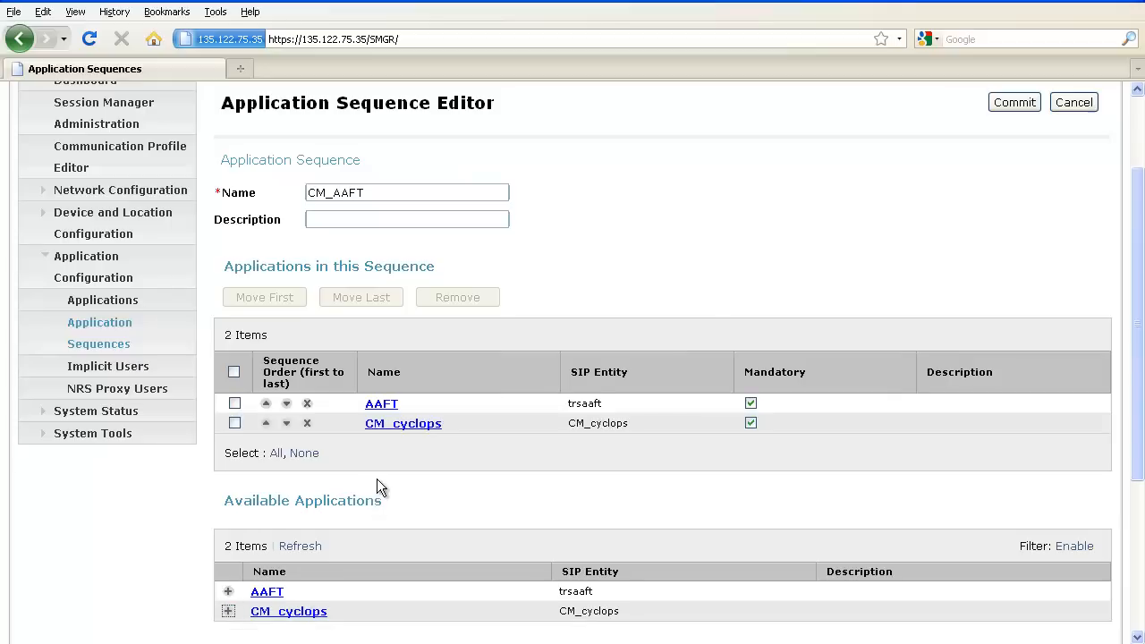
{"action": "mouse_move", "coordinate": [282, 408]}
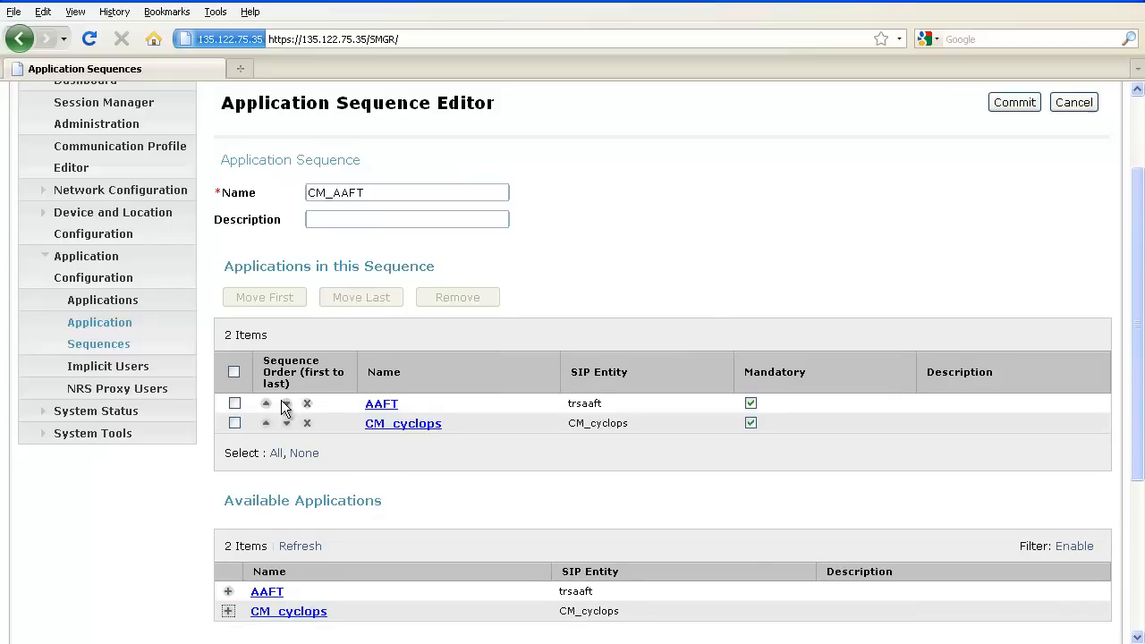
{"action": "mouse_move", "coordinate": [267, 404]}
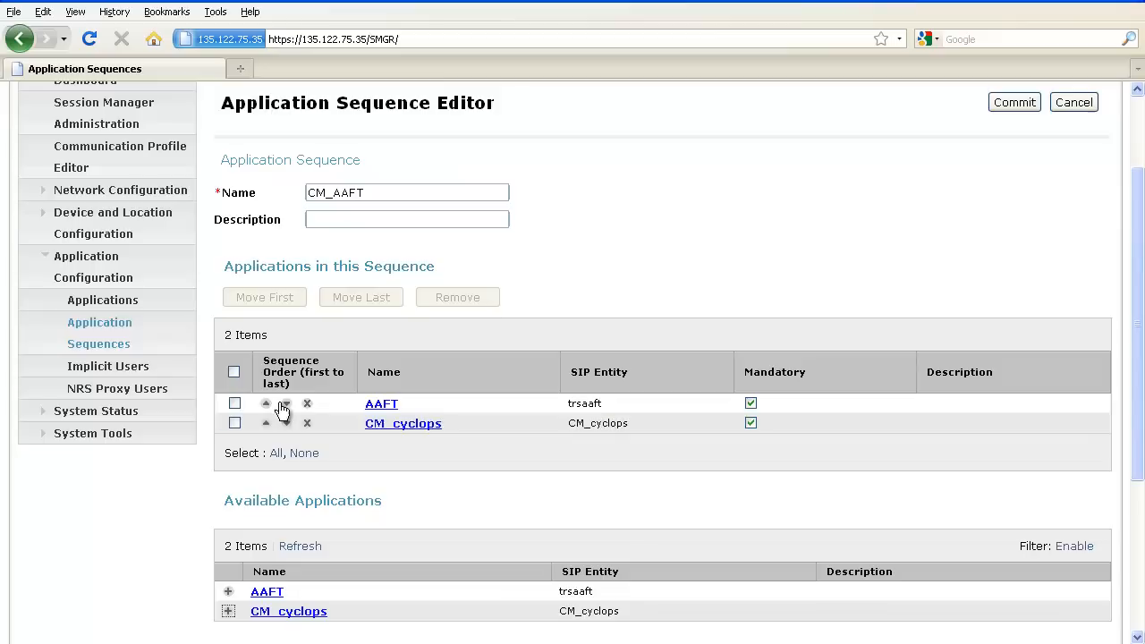
{"action": "mouse_move", "coordinate": [286, 405]}
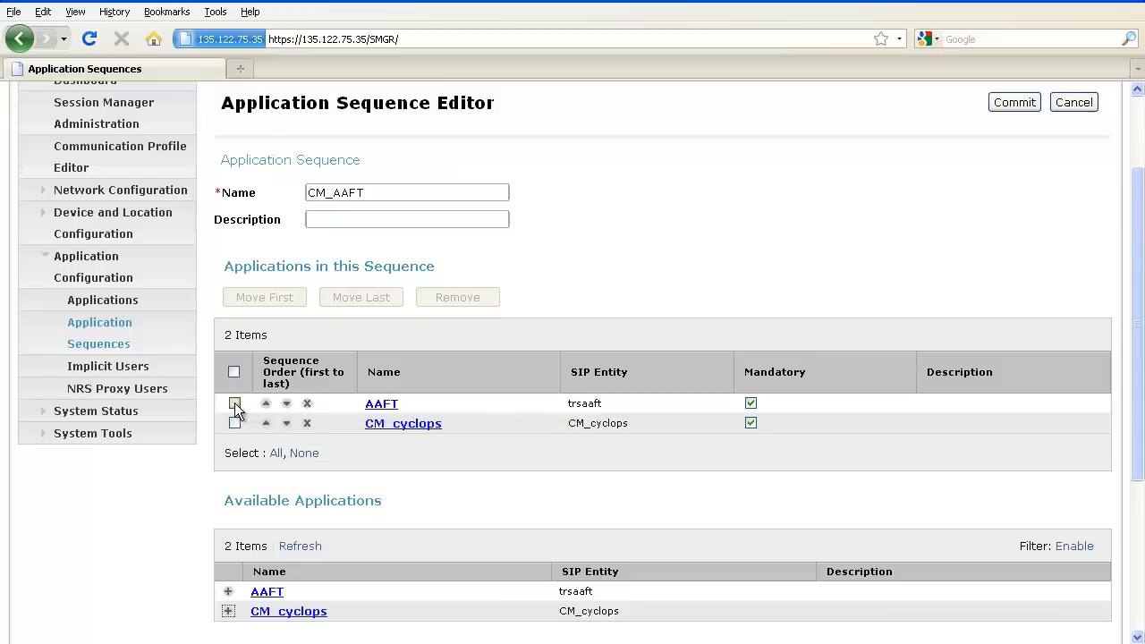
{"action": "left_click", "coordinate": [234, 402]}
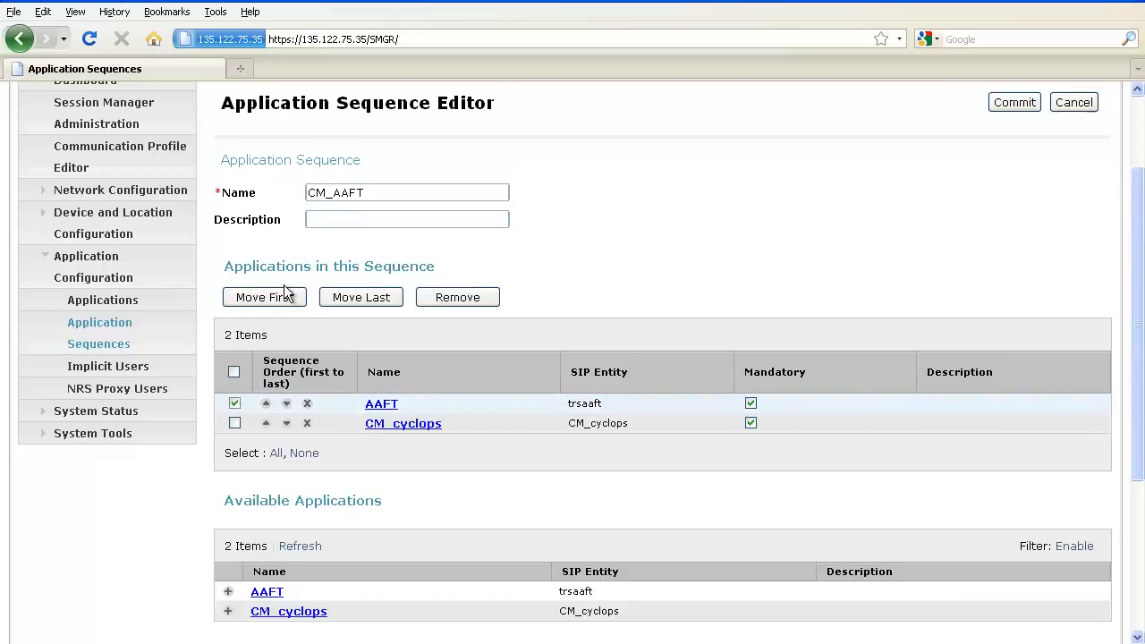
{"action": "mouse_move", "coordinate": [362, 297]}
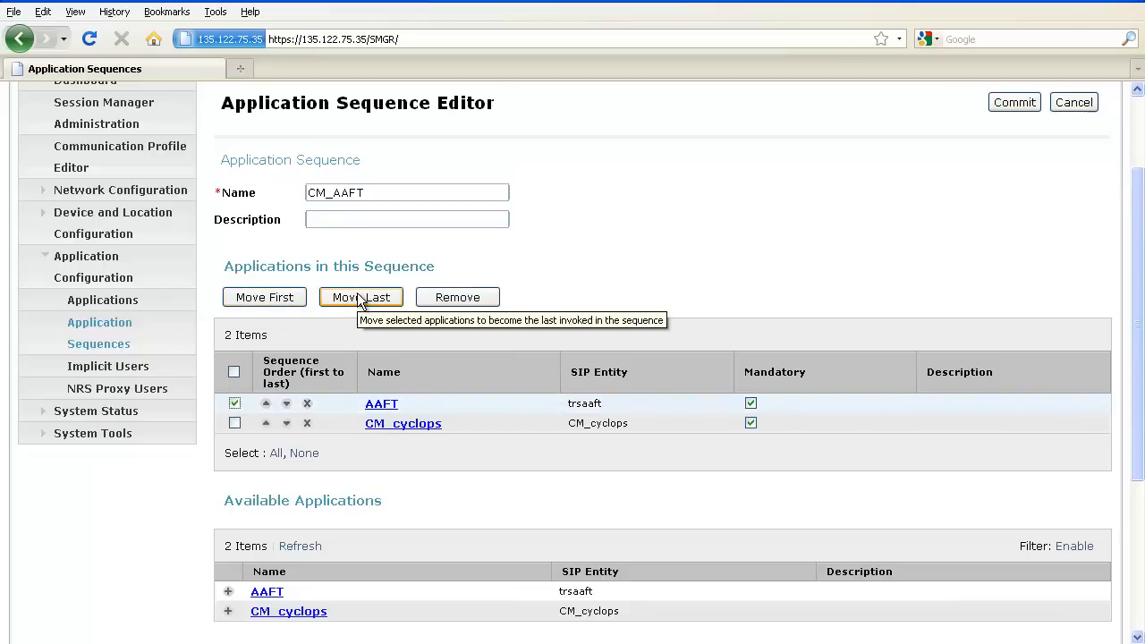
{"action": "mouse_move", "coordinate": [392, 326]}
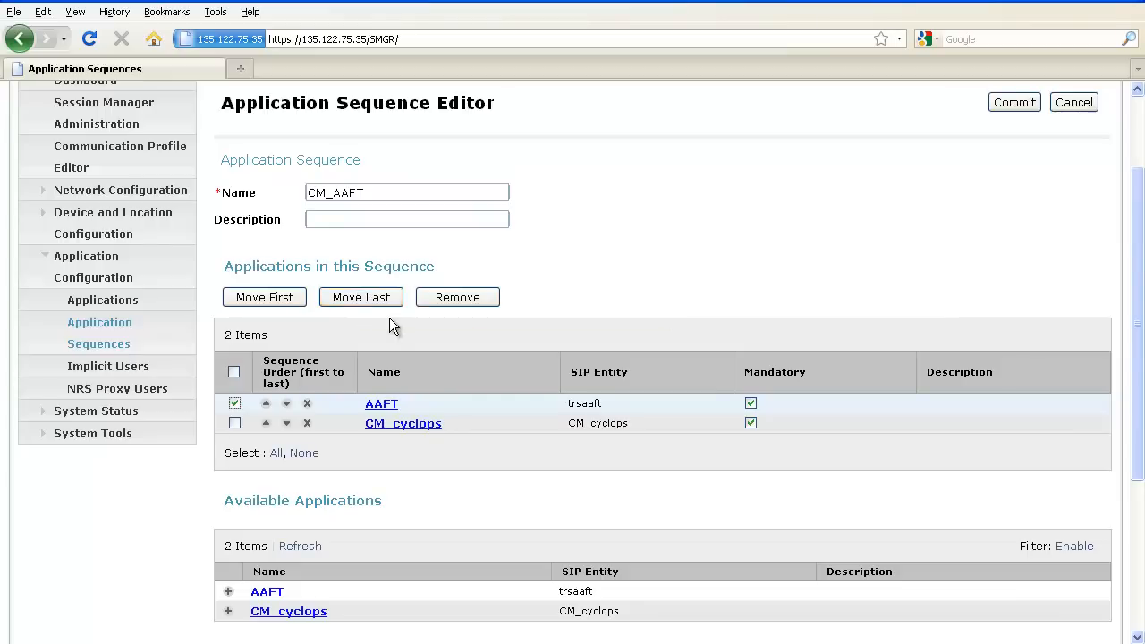
{"action": "mouse_move", "coordinate": [458, 297]}
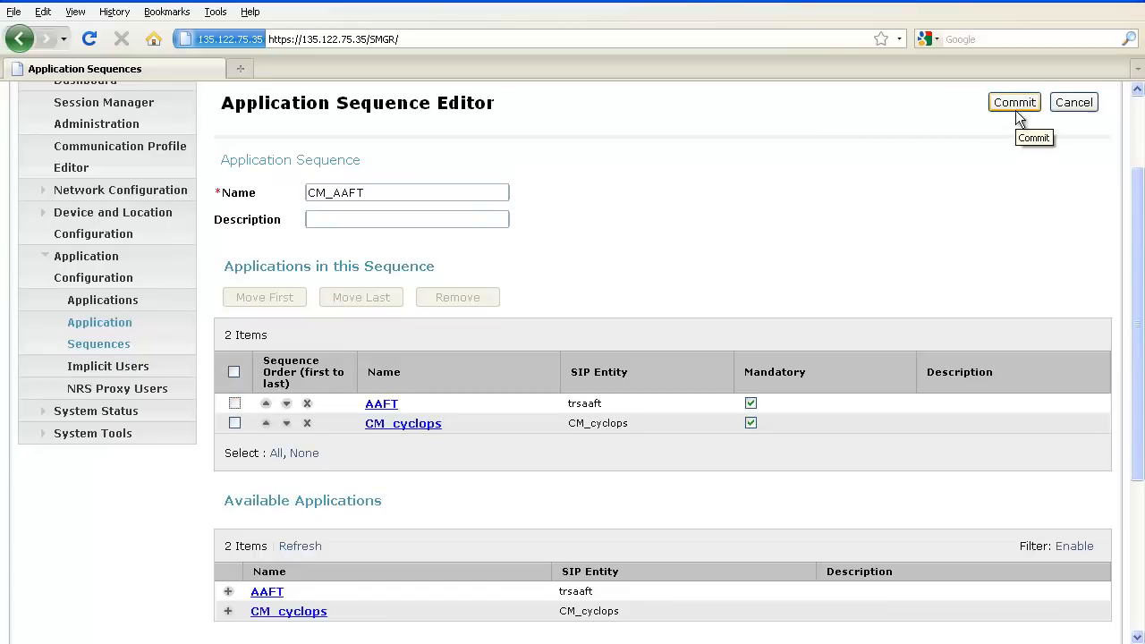
Commit the CM_AAFT sequence and return to the home dashboard
{"action": "left_click", "coordinate": [1012, 102]}
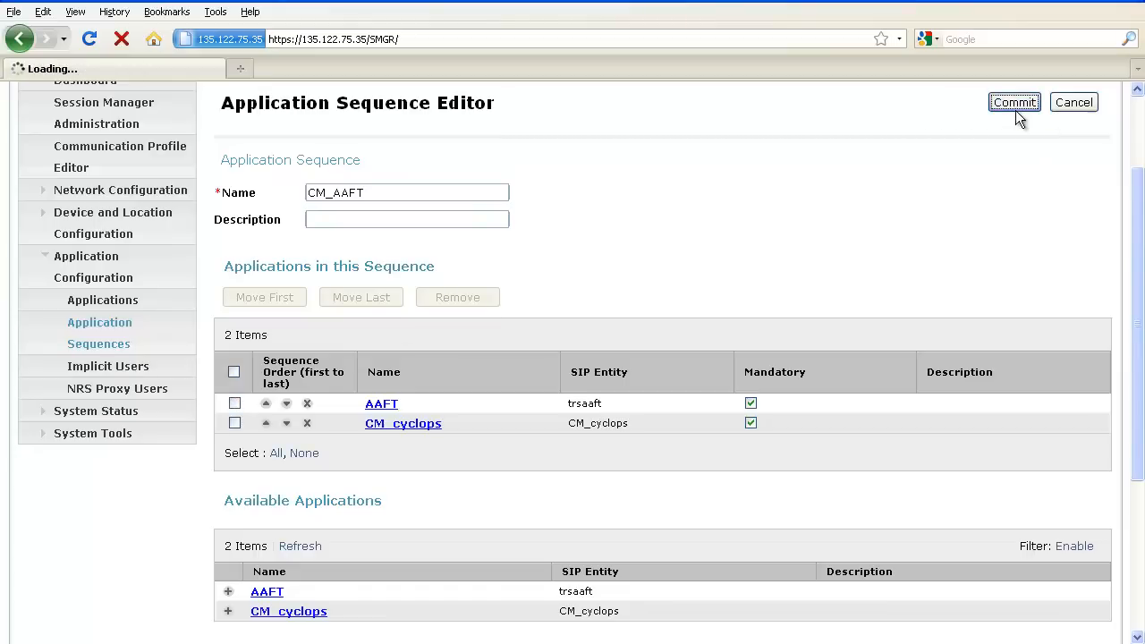
{"action": "left_click", "coordinate": [1013, 102]}
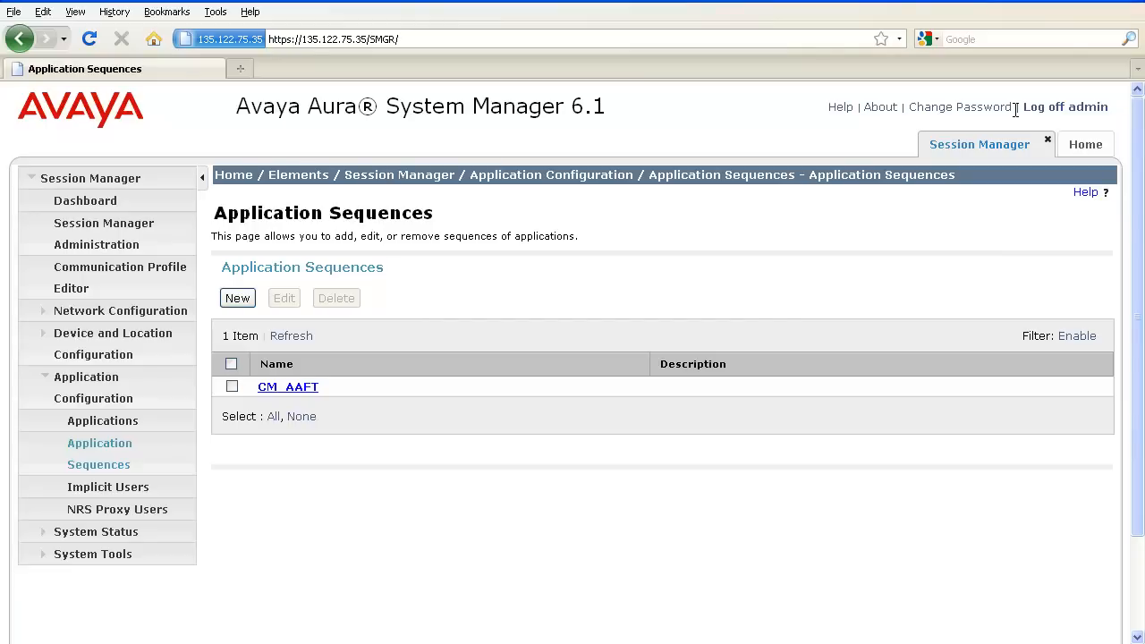
{"action": "left_click", "coordinate": [1084, 143]}
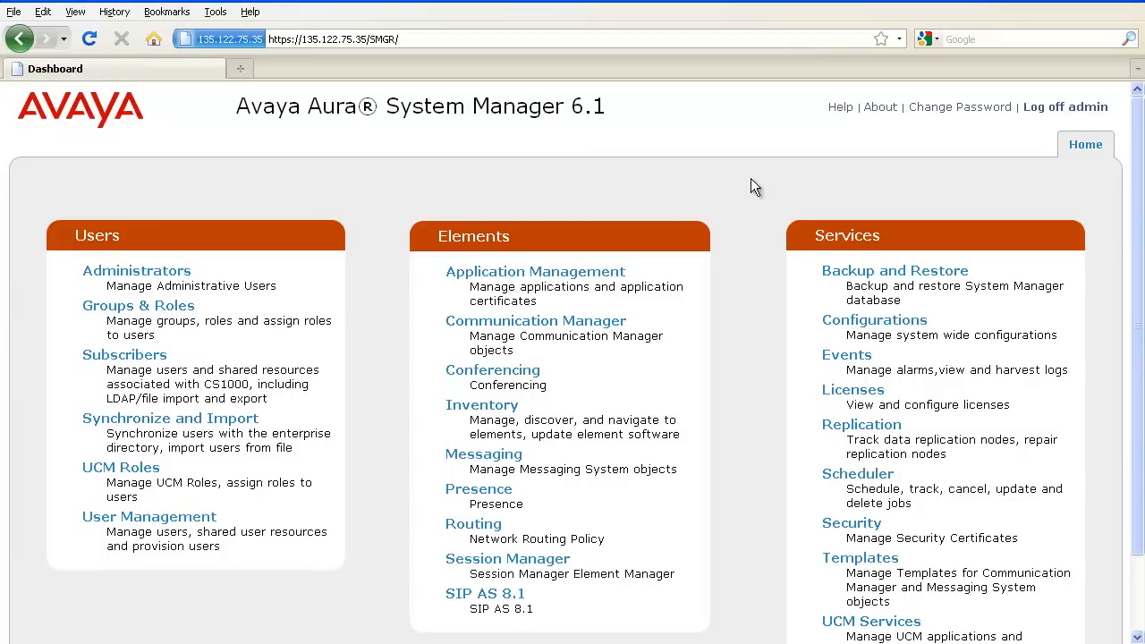
{"action": "mouse_move", "coordinate": [220, 522]}
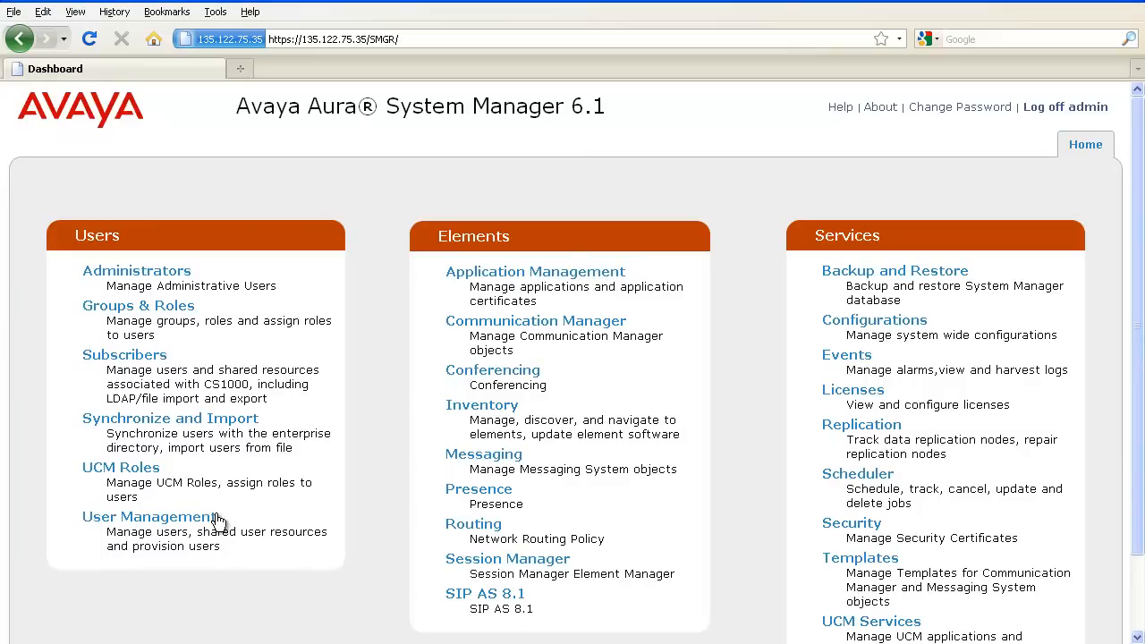
{"action": "left_click", "coordinate": [149, 516]}
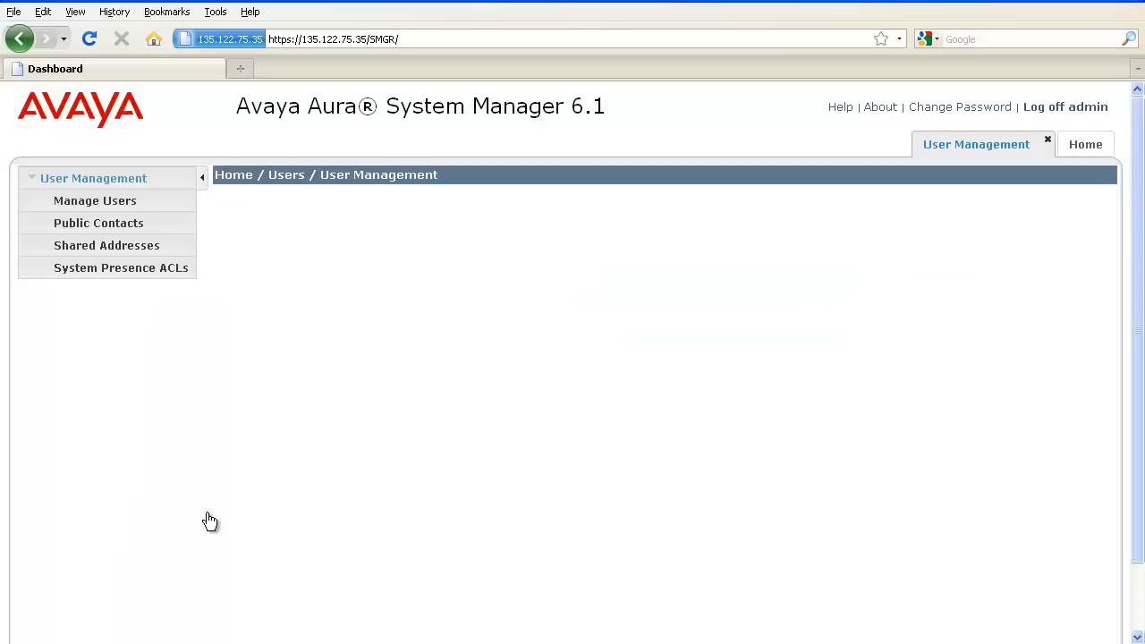
{"action": "left_click", "coordinate": [95, 201]}
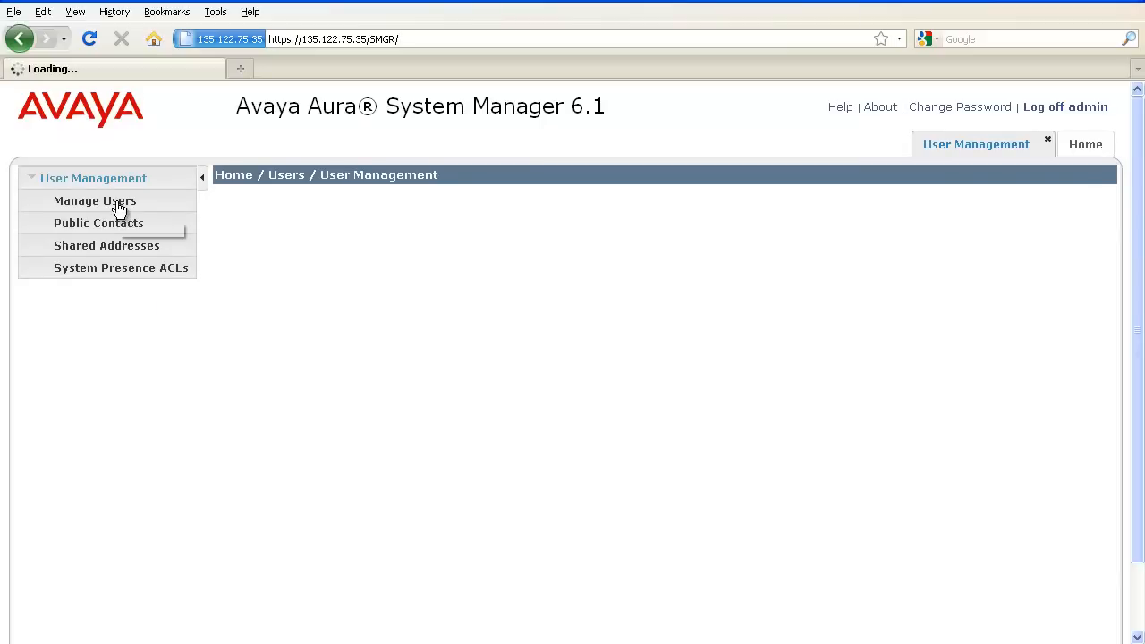
{"action": "left_click", "coordinate": [93, 200]}
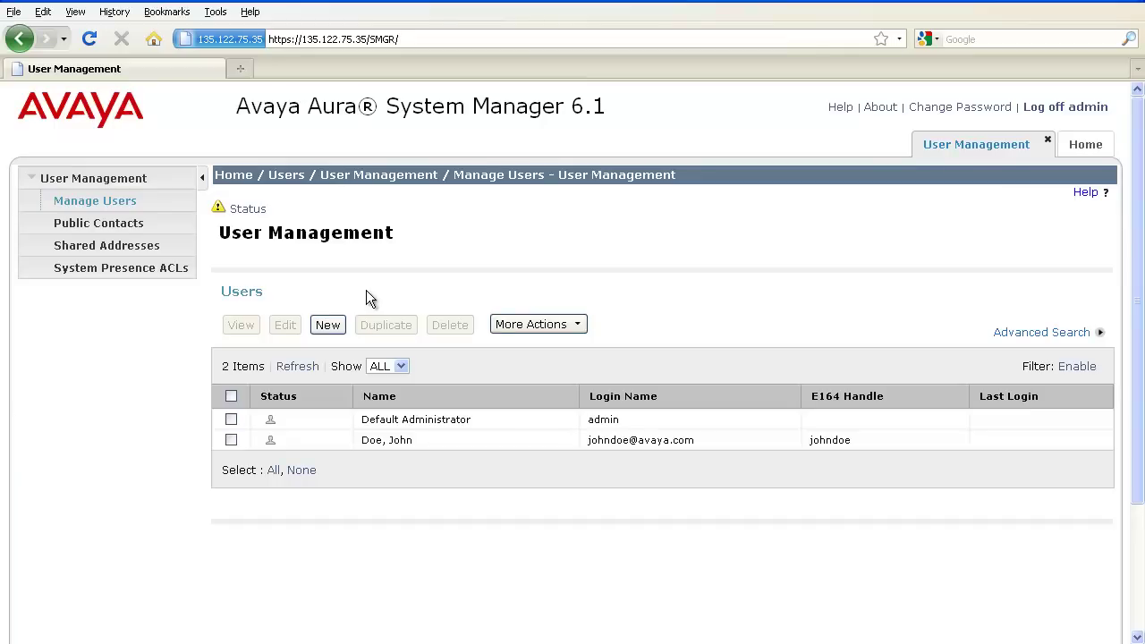
{"action": "mouse_move", "coordinate": [251, 441]}
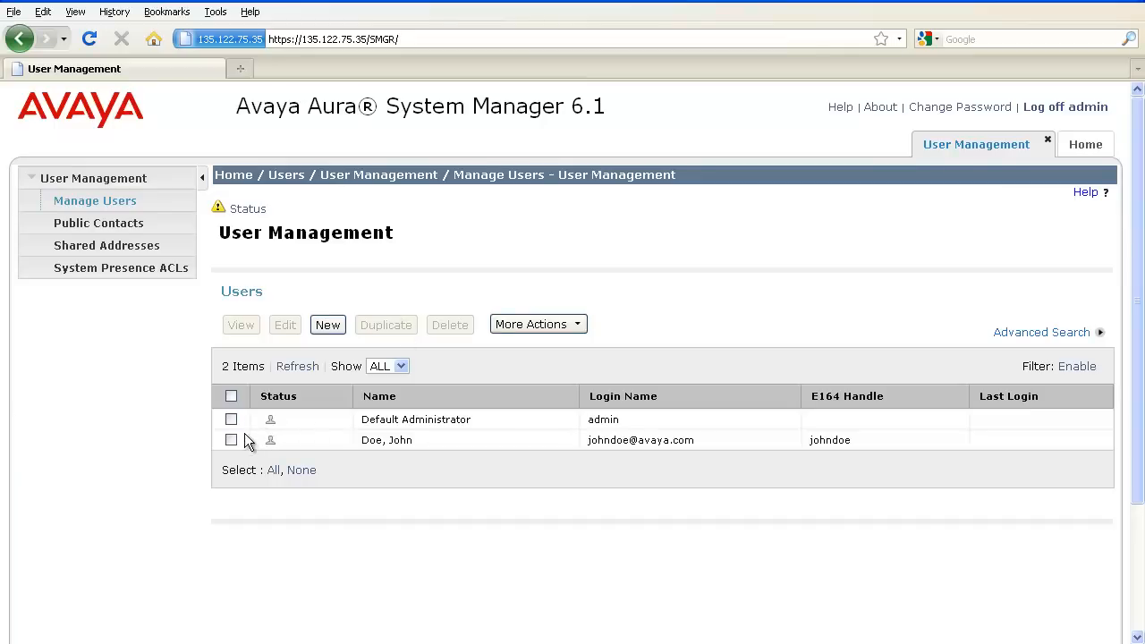
{"action": "left_click", "coordinate": [231, 441]}
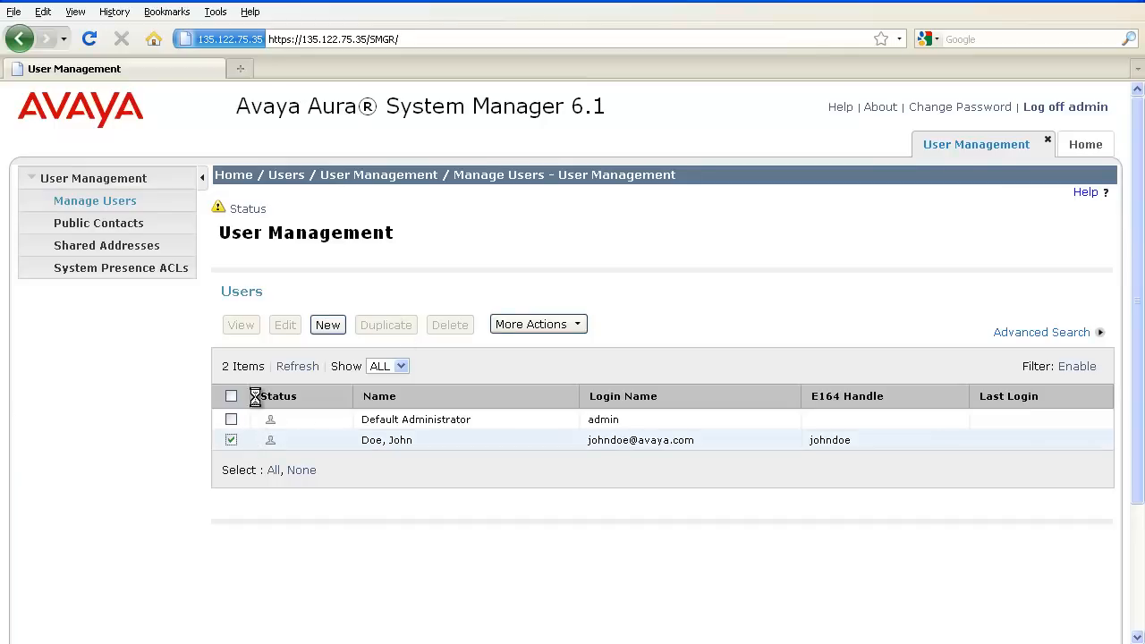
{"action": "left_click", "coordinate": [285, 324]}
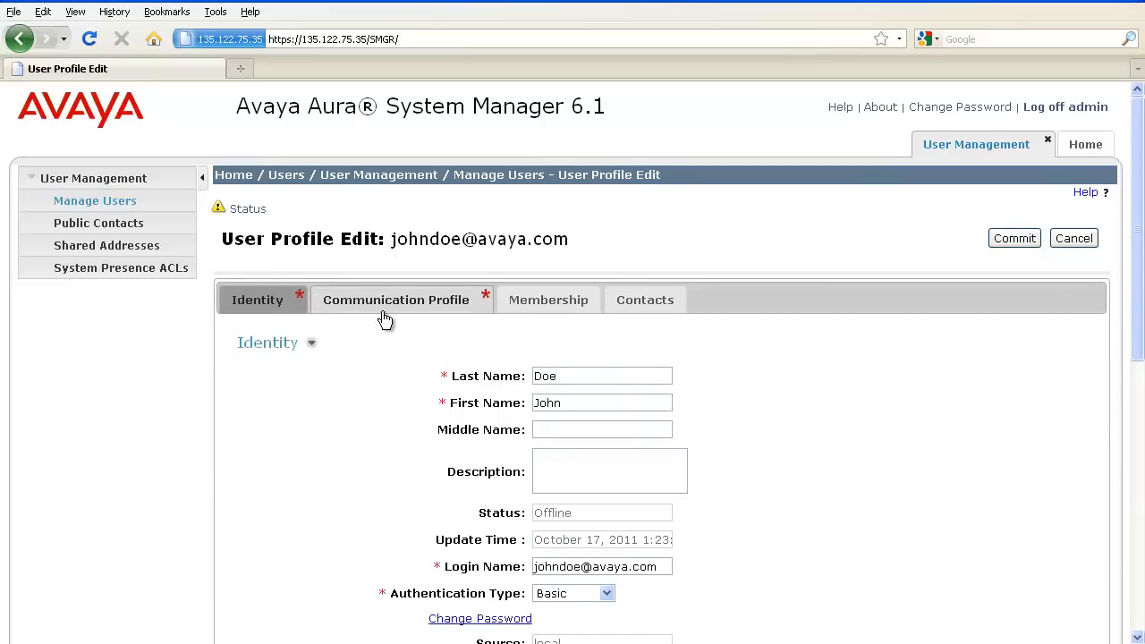
Show the Communication Profile and expand the Session Manager Profile section
{"action": "left_click", "coordinate": [397, 300]}
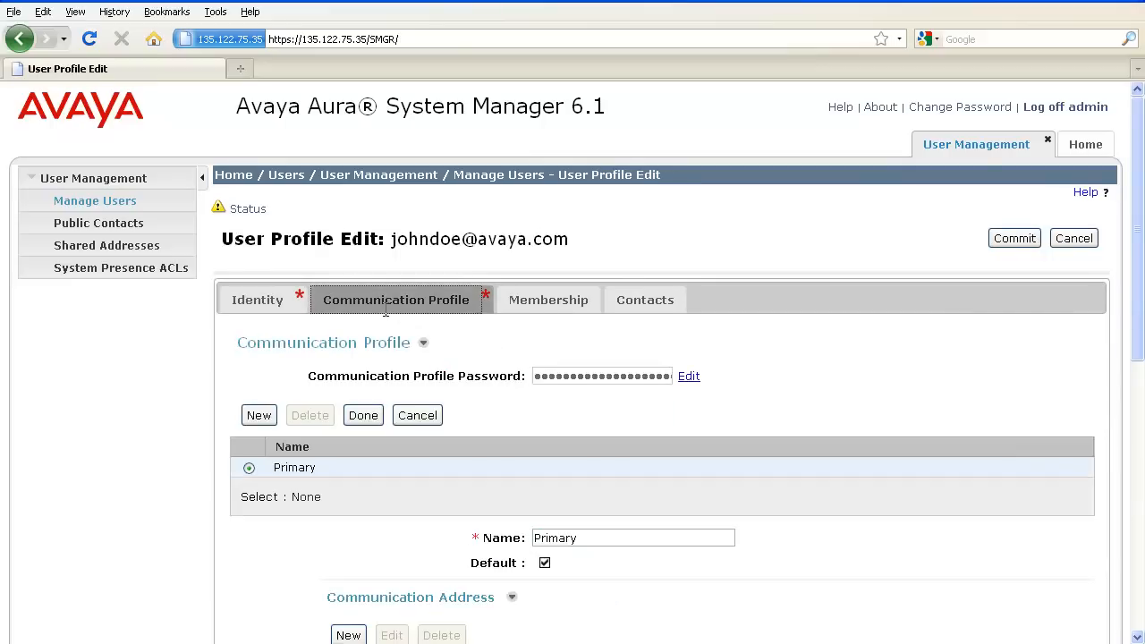
{"action": "scroll", "scroll_direction": "down", "scroll_amount": 3}
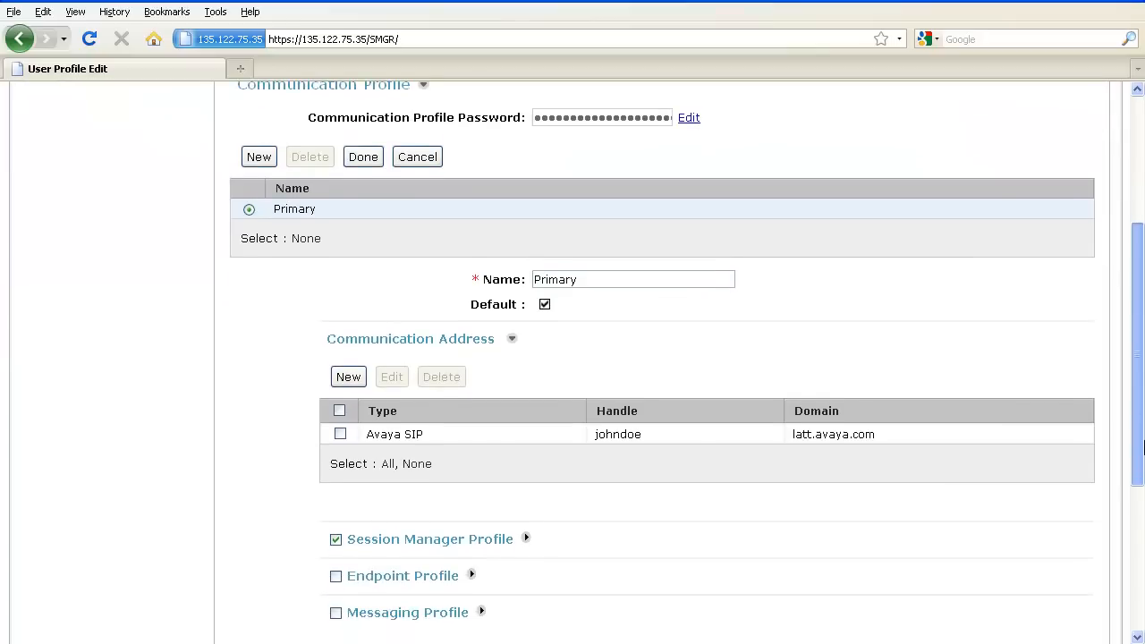
{"action": "mouse_move", "coordinate": [522, 551]}
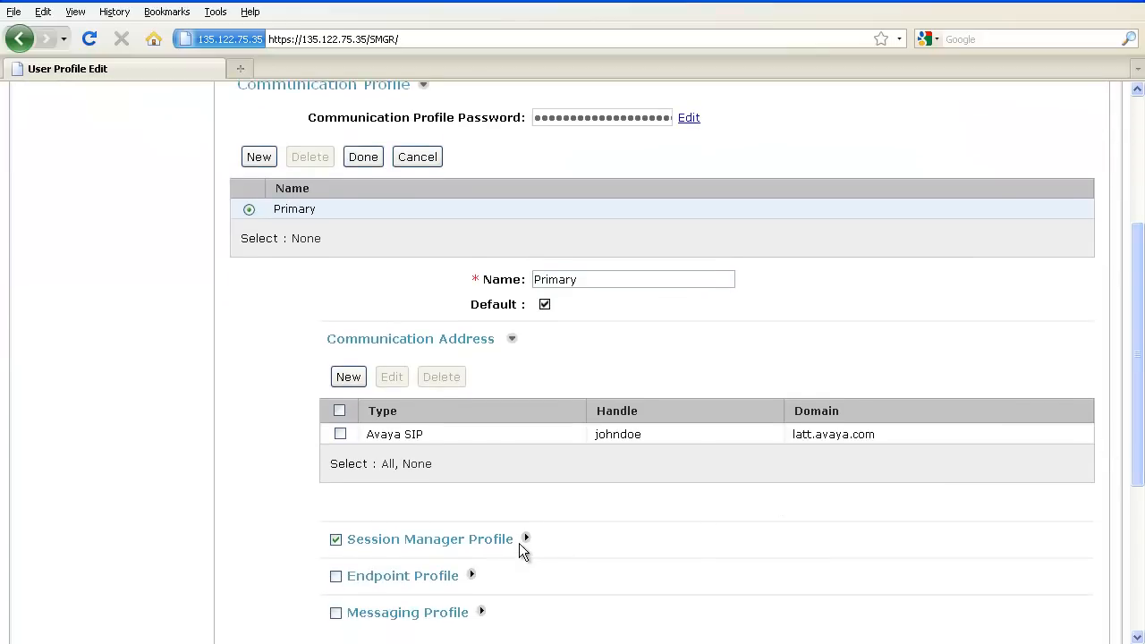
{"action": "mouse_move", "coordinate": [528, 544]}
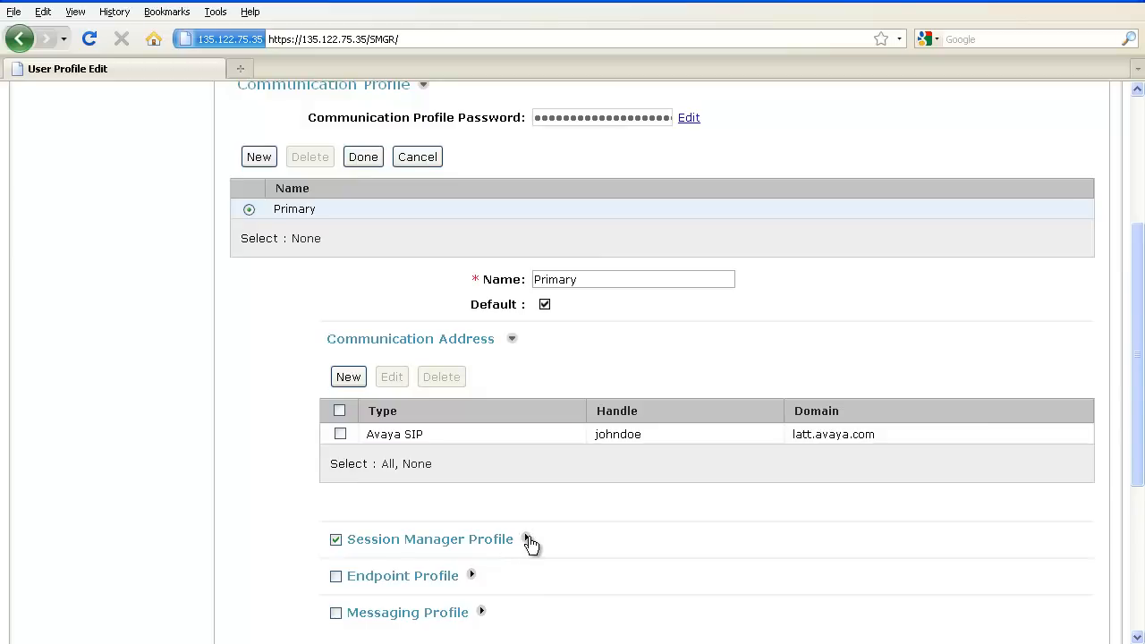
{"action": "left_click", "coordinate": [526, 539]}
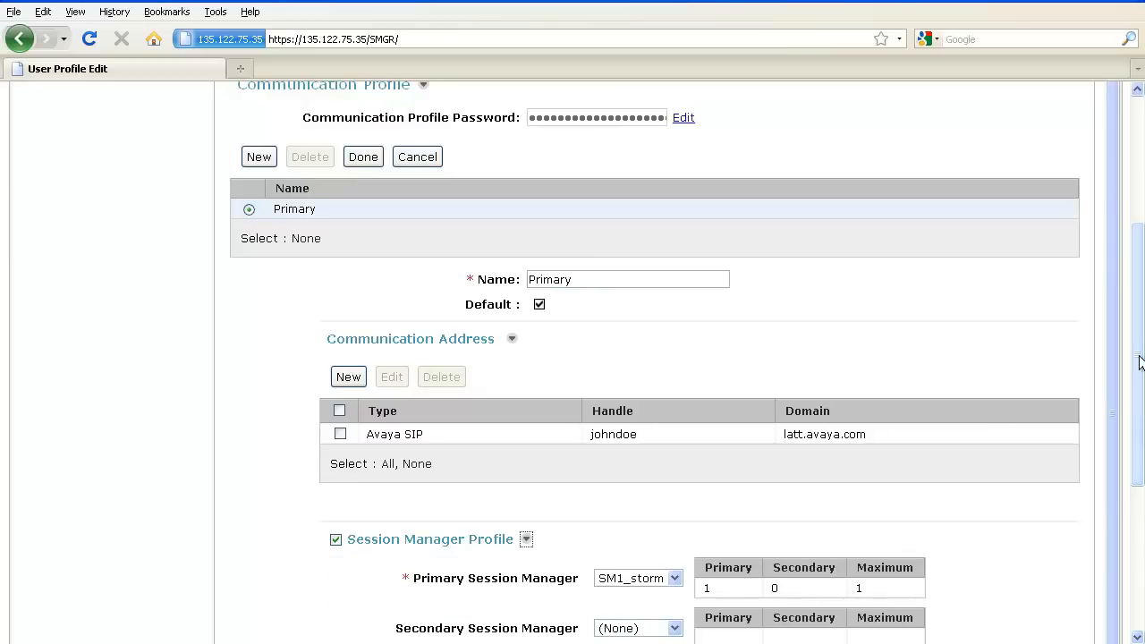
{"action": "scroll", "scroll_direction": "down", "scroll_amount": 3}
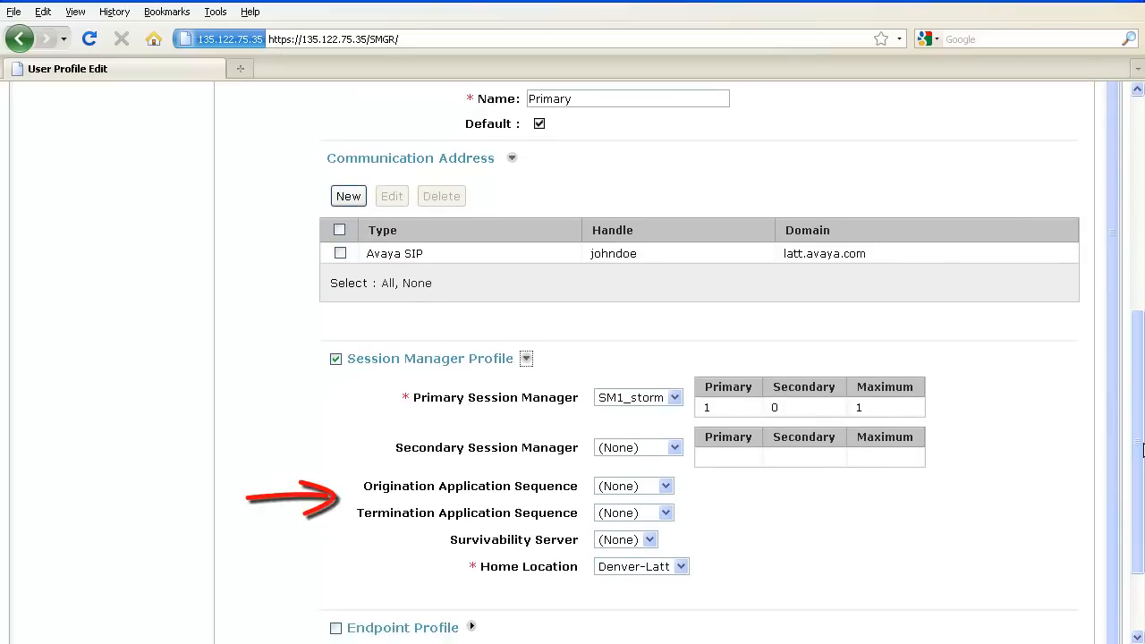
{"action": "mouse_move", "coordinate": [562, 501]}
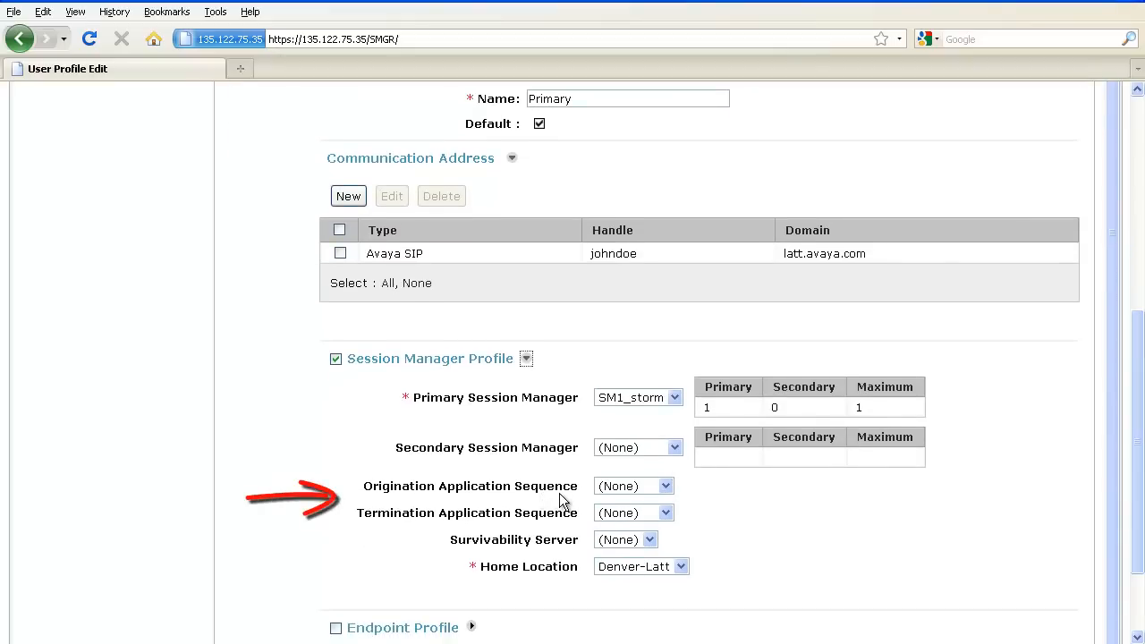
{"action": "mouse_move", "coordinate": [456, 535]}
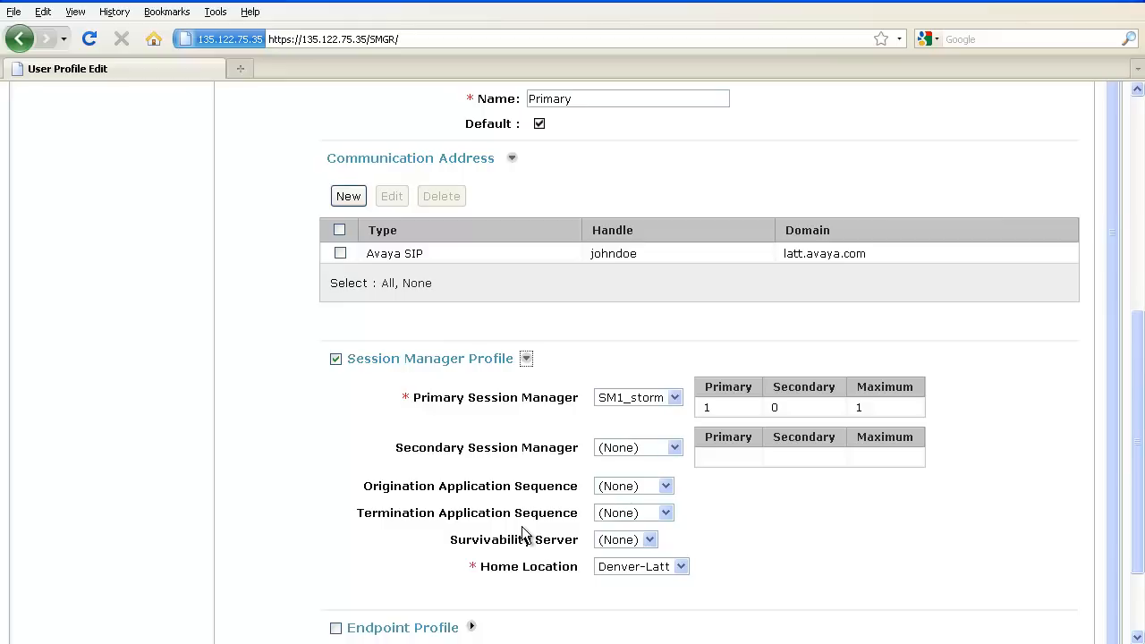
{"action": "mouse_move", "coordinate": [480, 509]}
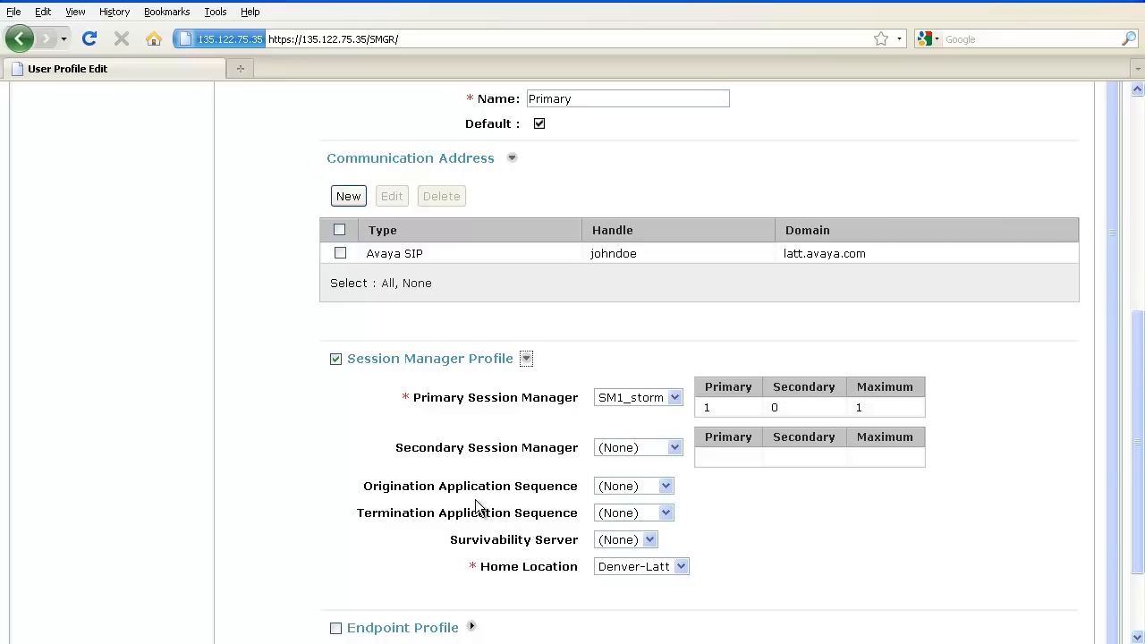
{"action": "mouse_move", "coordinate": [483, 523]}
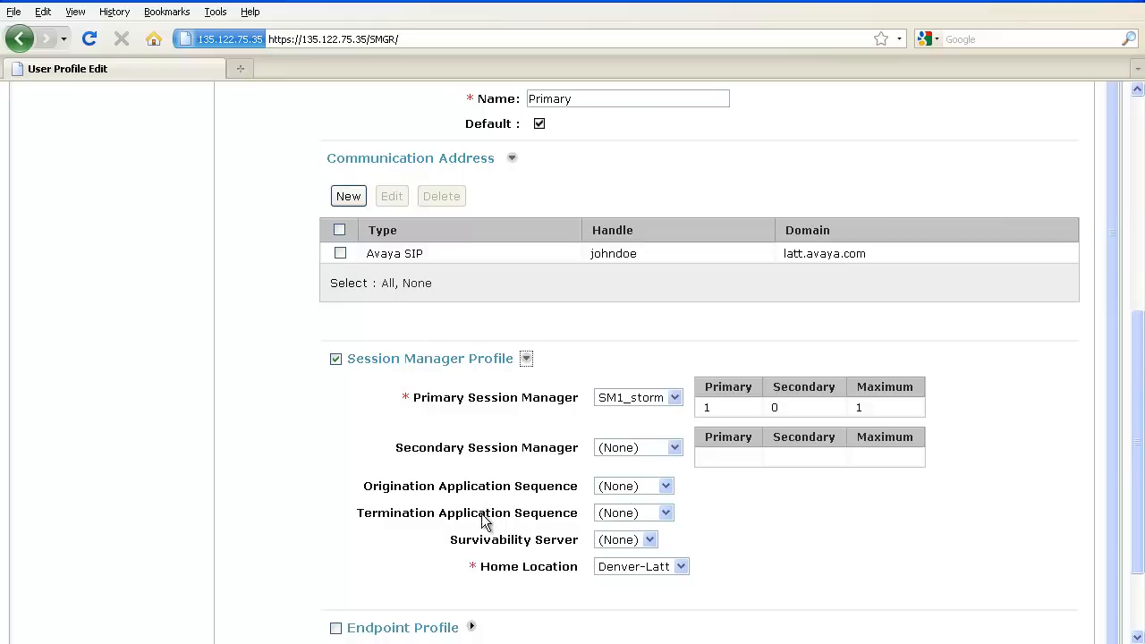
{"action": "mouse_move", "coordinate": [479, 517]}
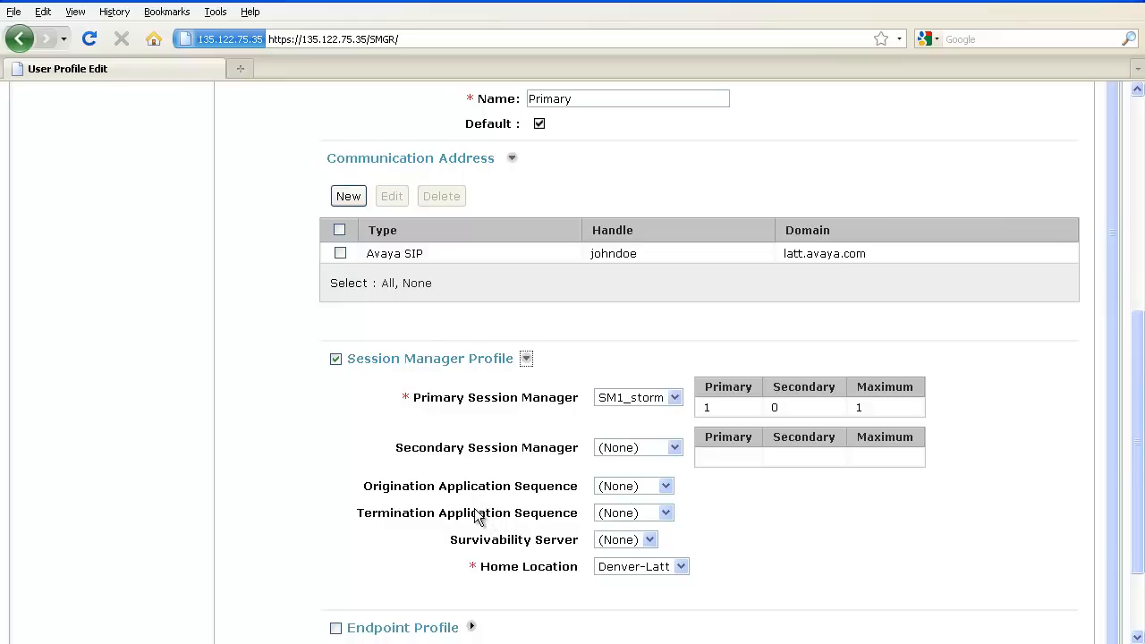
{"action": "mouse_move", "coordinate": [664, 494]}
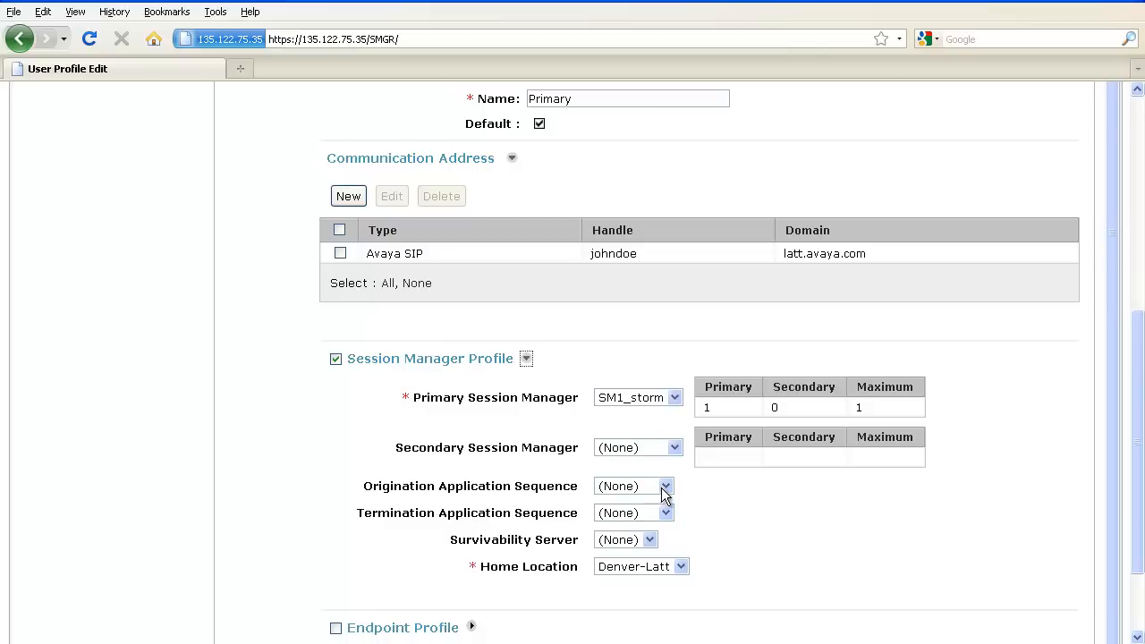
Set origination and termination application sequences to CM_AAFT and commit the profile
{"action": "left_click", "coordinate": [664, 486]}
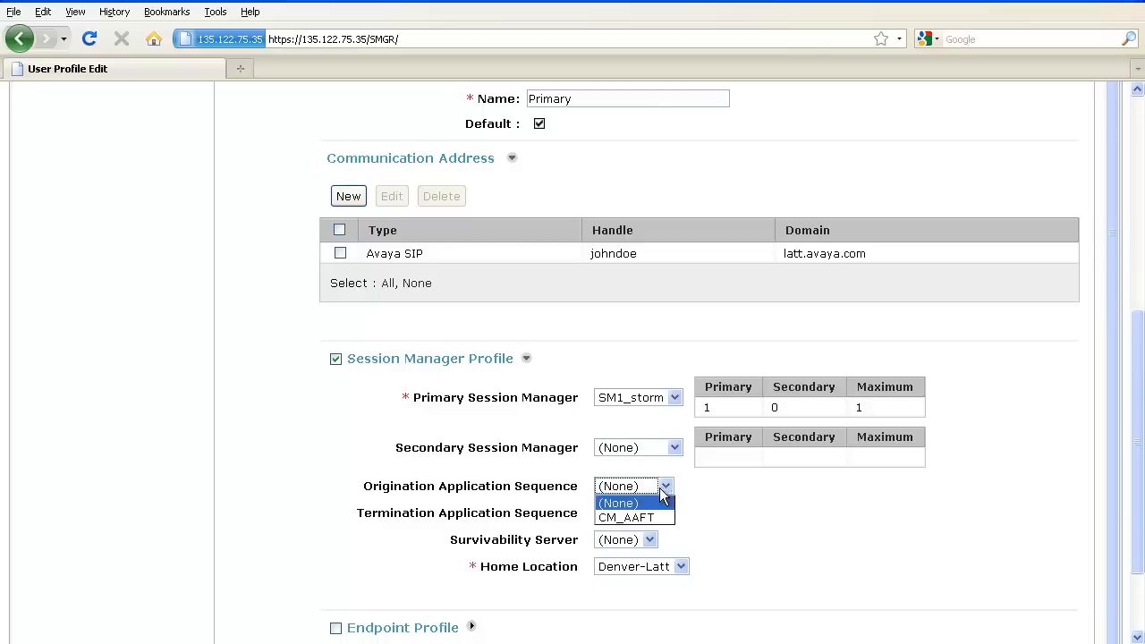
{"action": "mouse_move", "coordinate": [622, 517]}
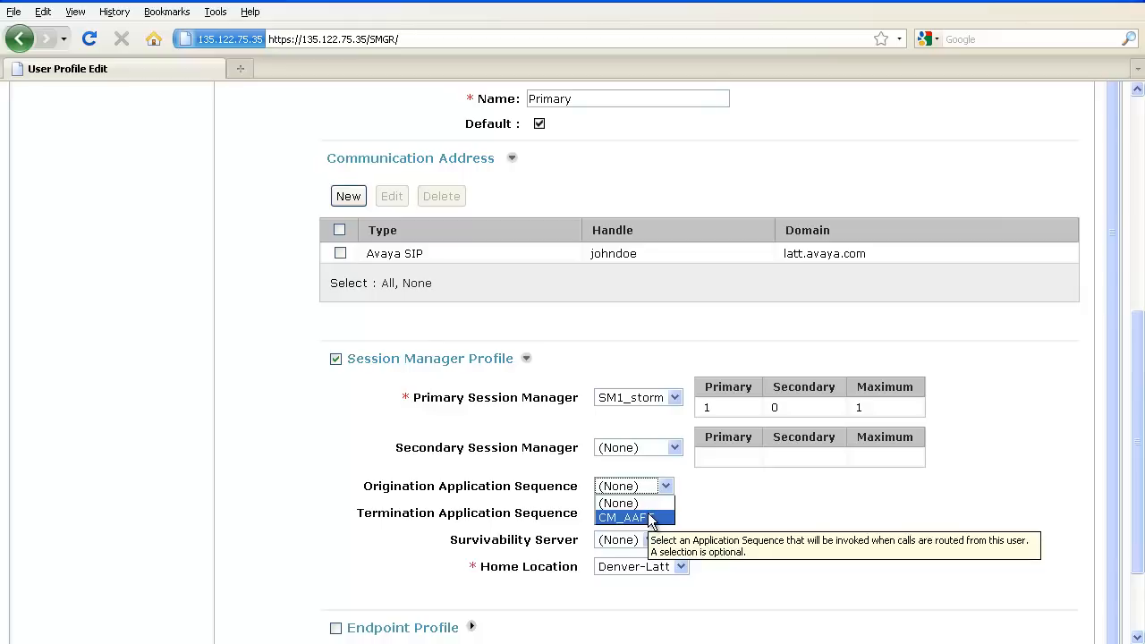
{"action": "left_click", "coordinate": [623, 518]}
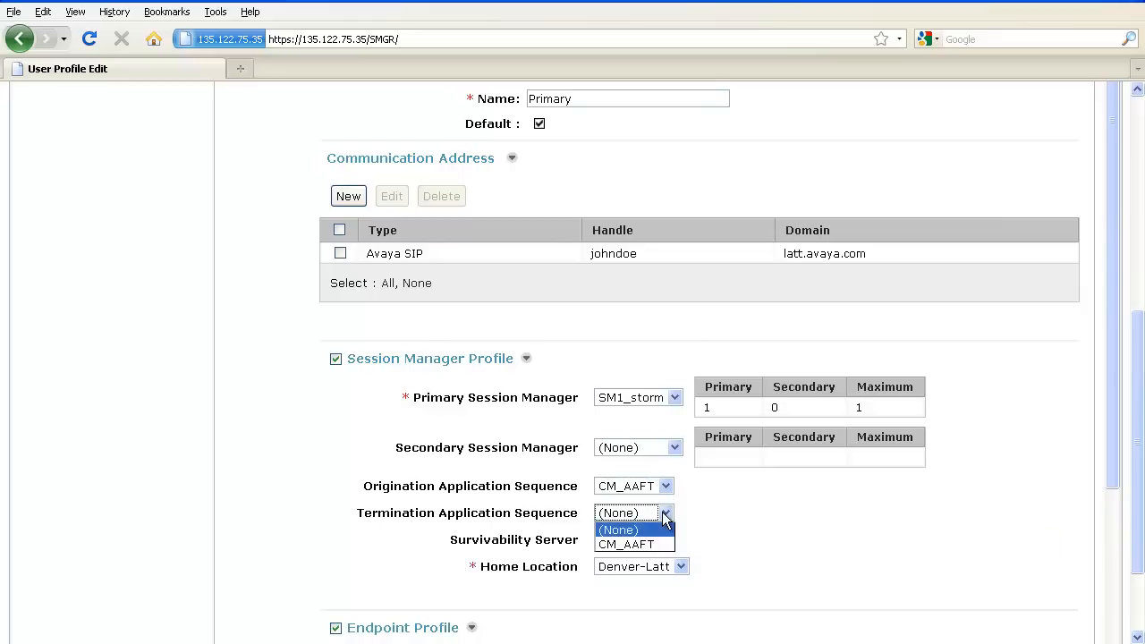
{"action": "left_click", "coordinate": [634, 544]}
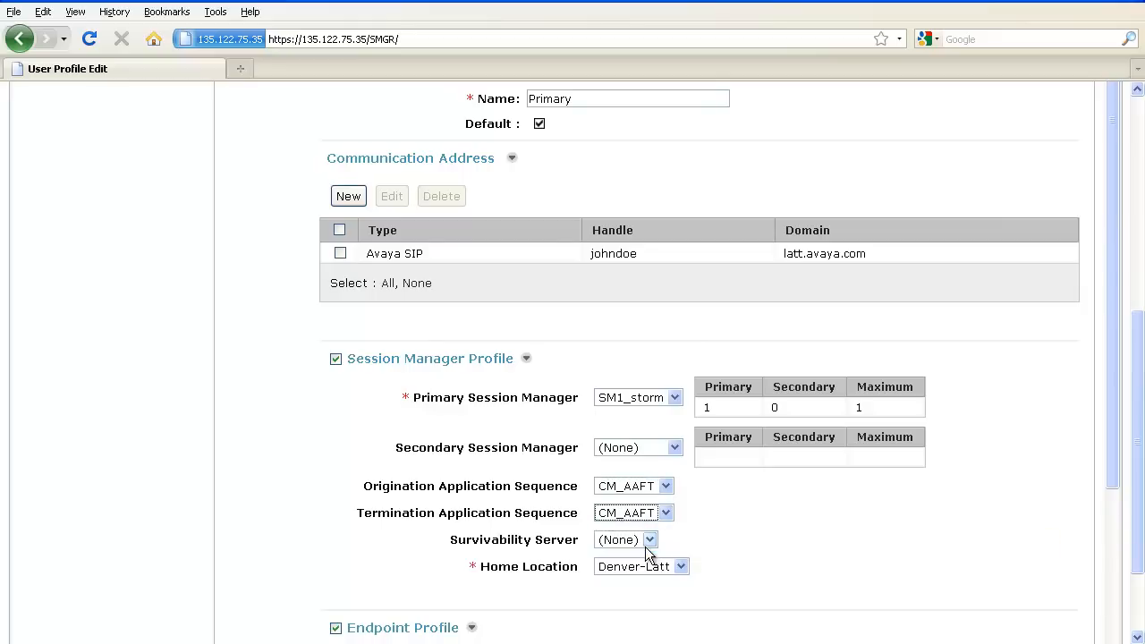
{"action": "mouse_move", "coordinate": [701, 519]}
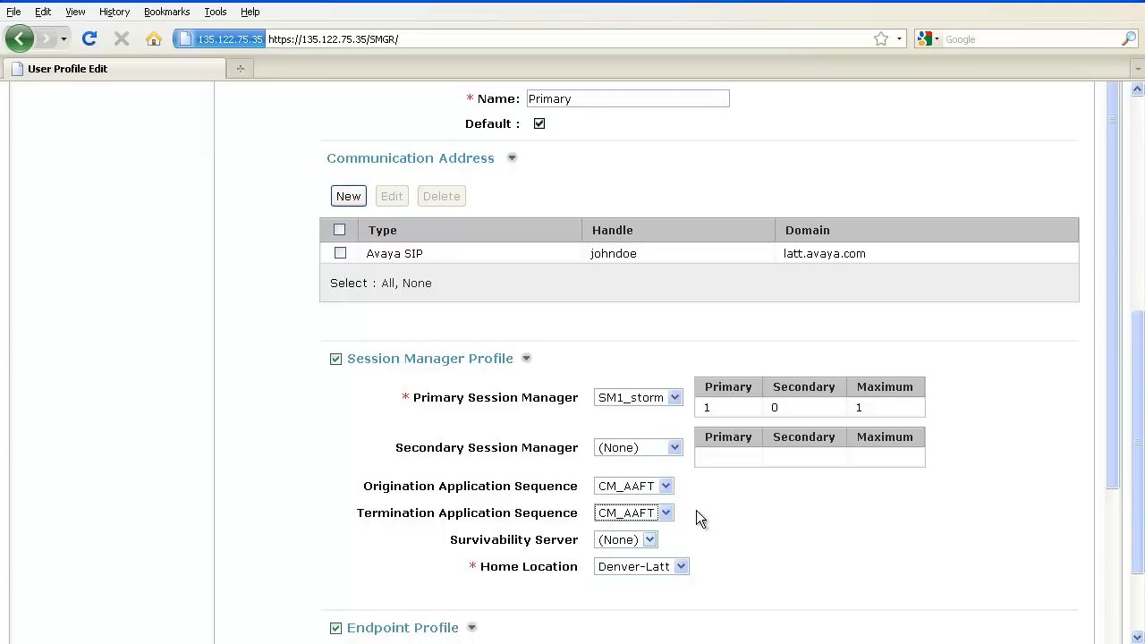
{"action": "mouse_move", "coordinate": [716, 505]}
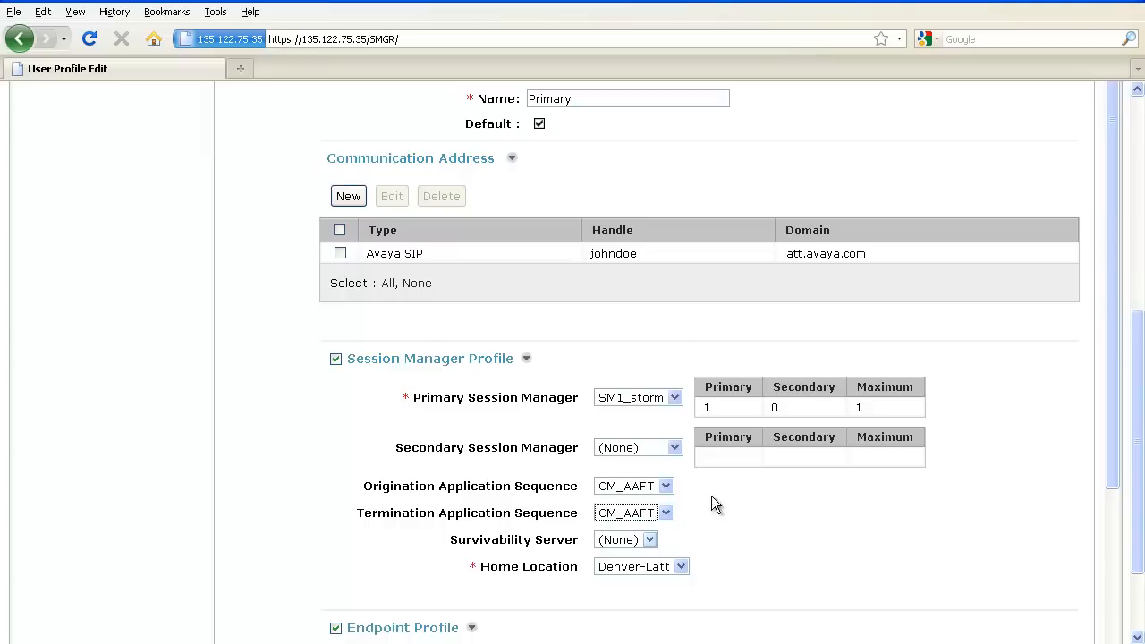
{"action": "scroll", "scroll_direction": "down", "scroll_amount": 3}
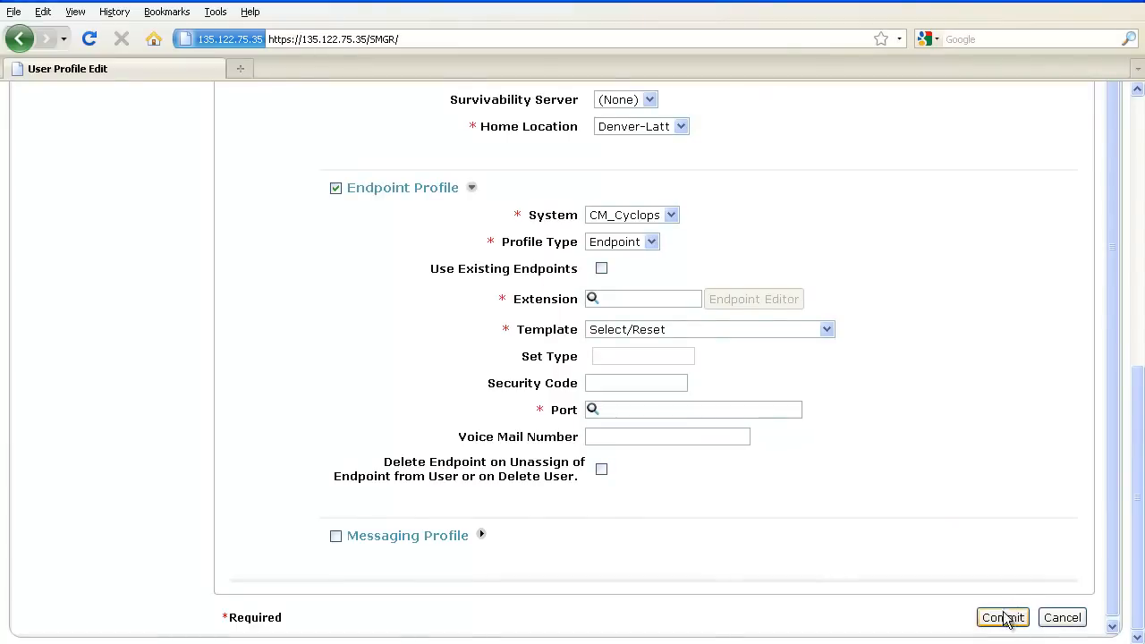
{"action": "left_click", "coordinate": [1002, 617]}
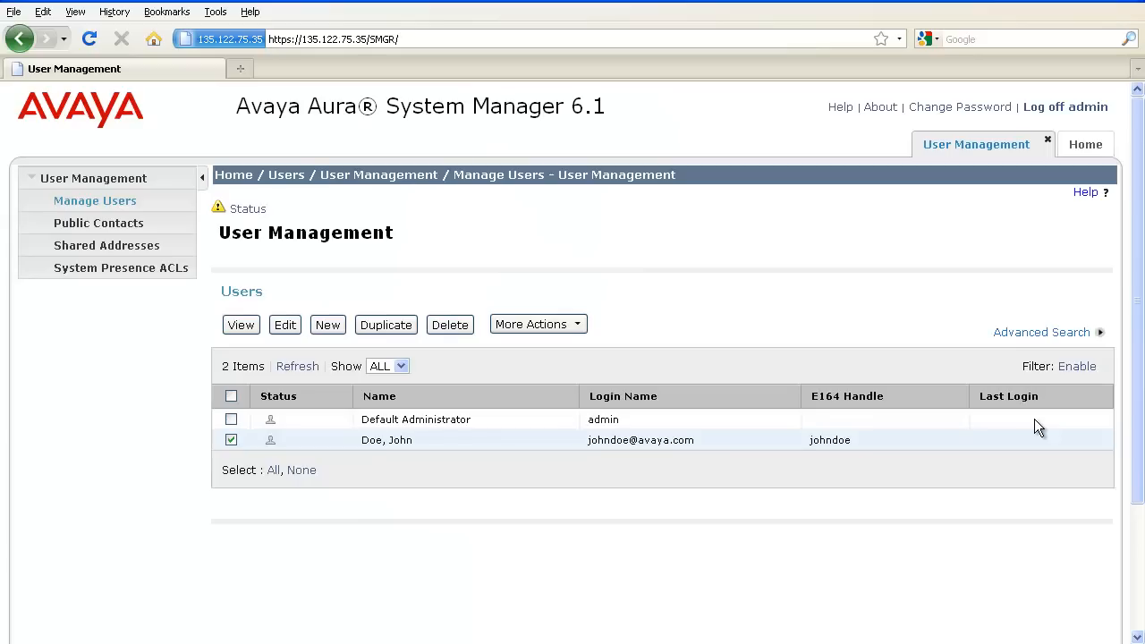